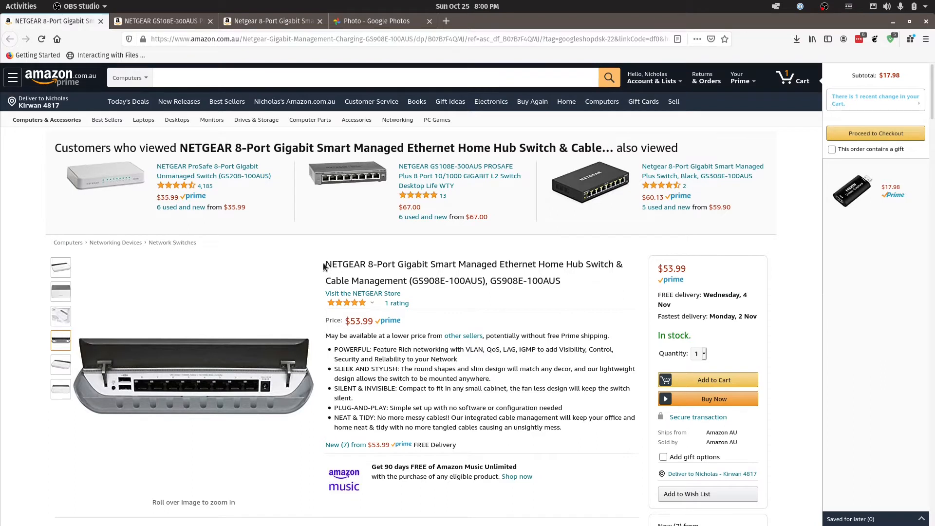
# Highlight the product name on the listing and scroll down the page.
pyautogui.moveTo(326, 263); pyautogui.dragTo(399, 281)
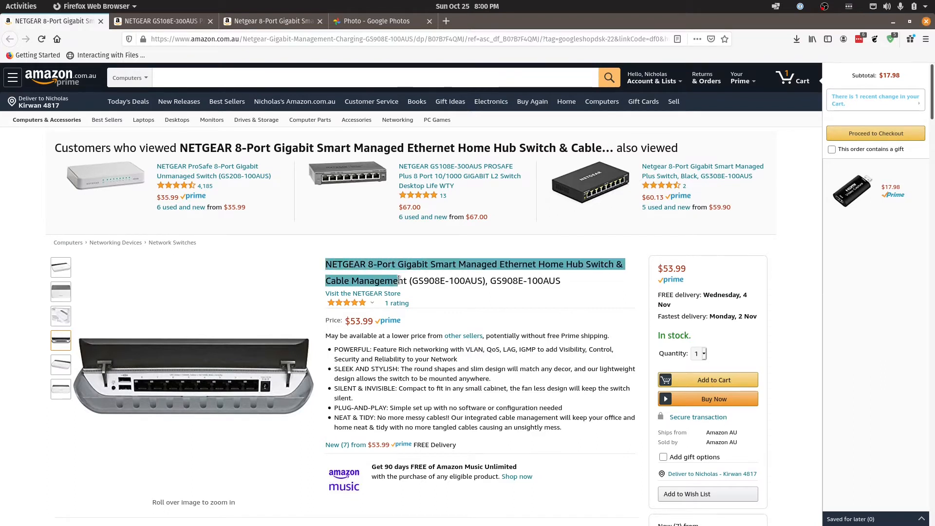
pyautogui.scroll(-3)
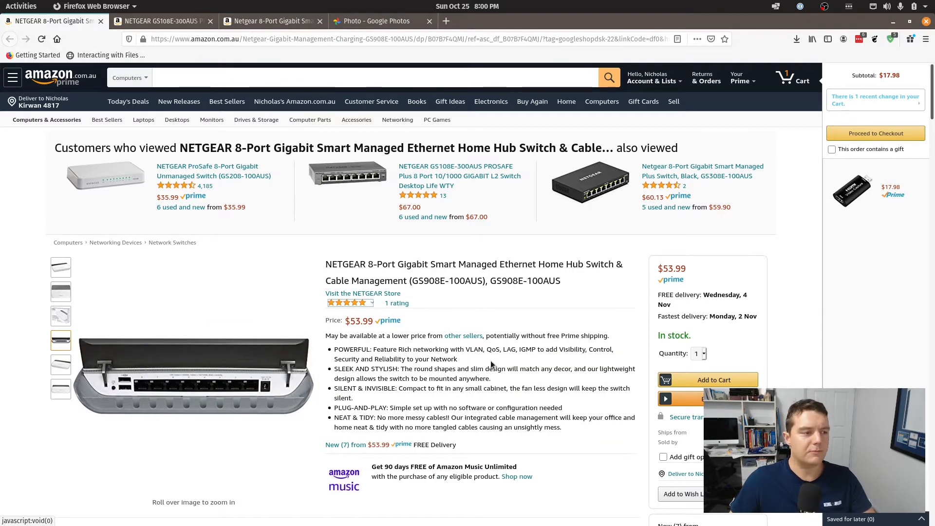
pyautogui.moveTo(366, 322)
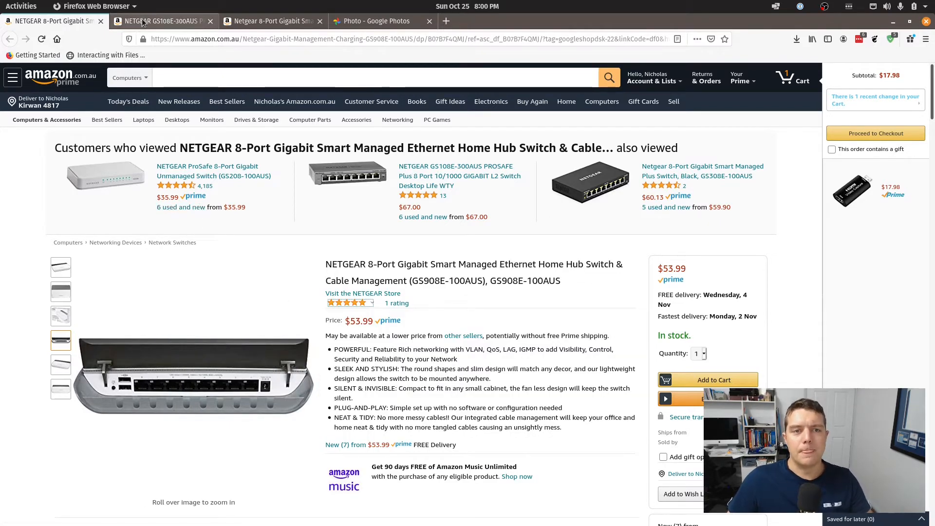
pyautogui.scroll(-3)
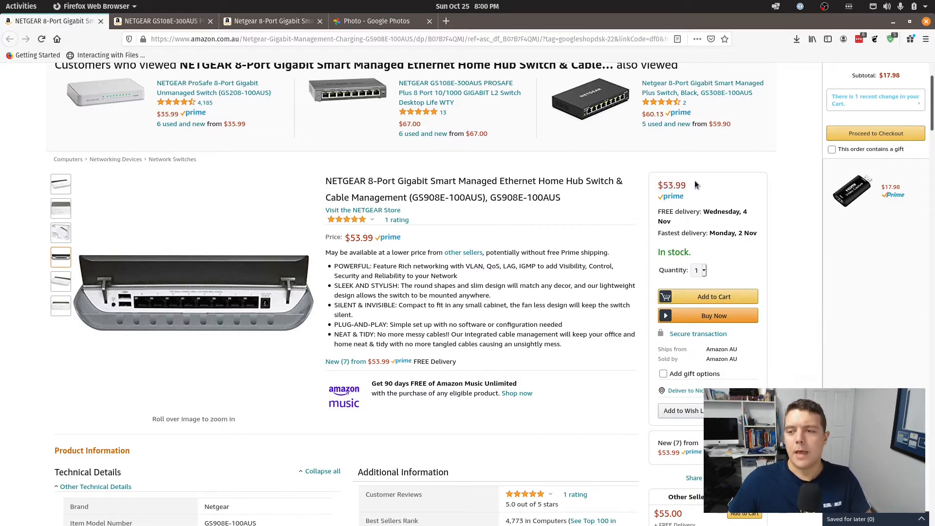
pyautogui.moveTo(693, 187)
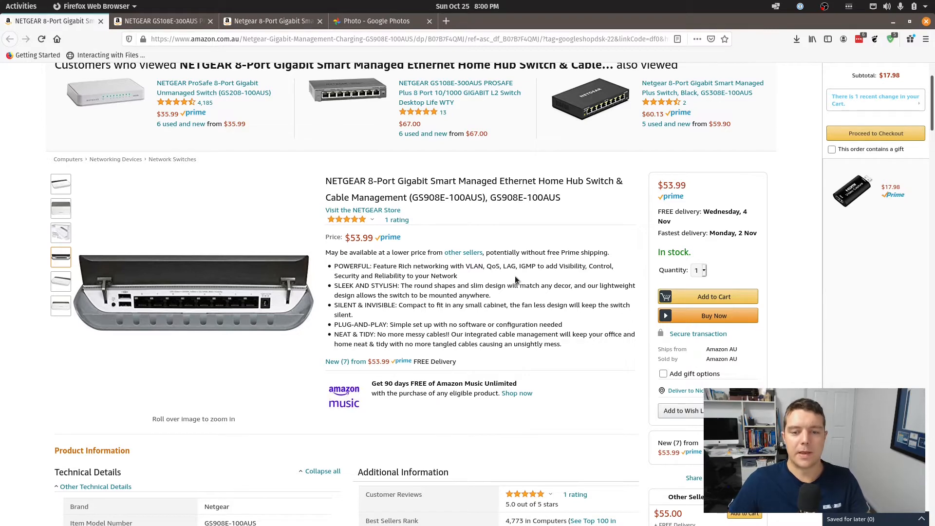
pyautogui.moveTo(257, 301)
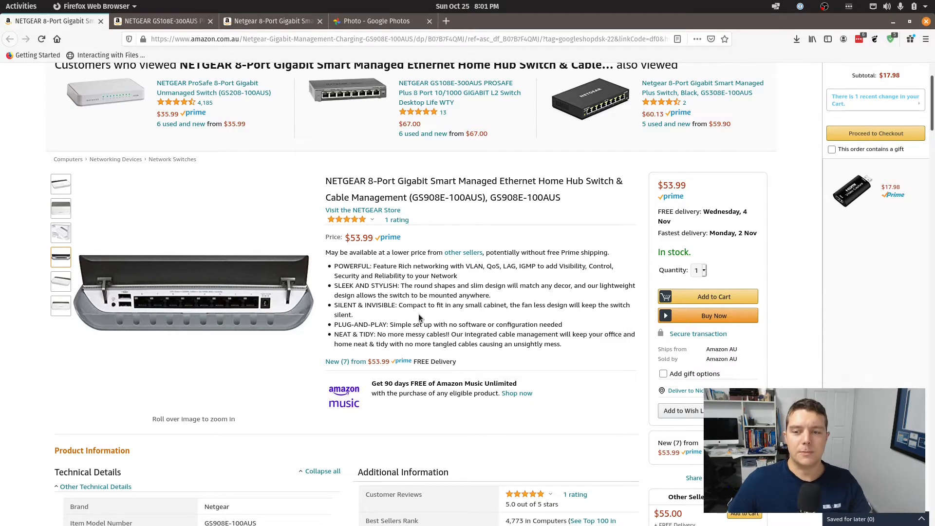
pyautogui.moveTo(465, 277)
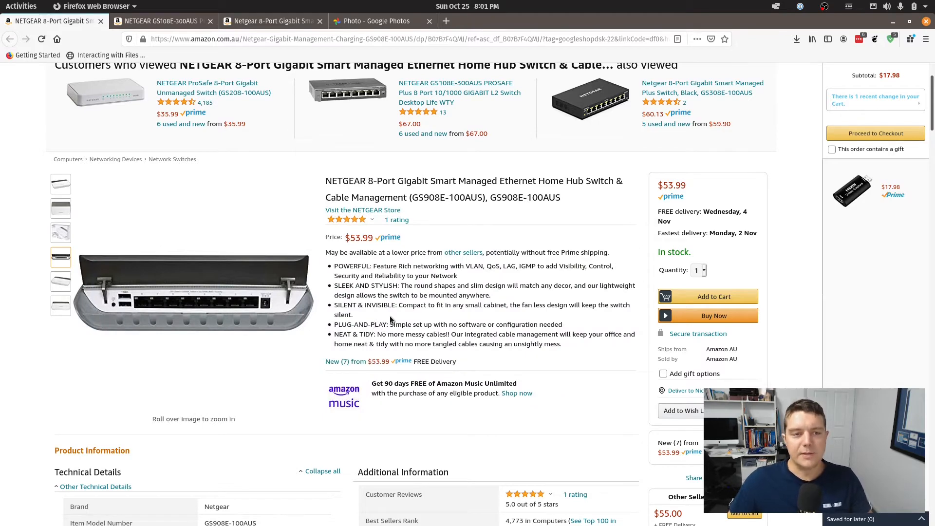
# Open the switch's management address in a new tab and log in with the device password.
pyautogui.click(555, 21)
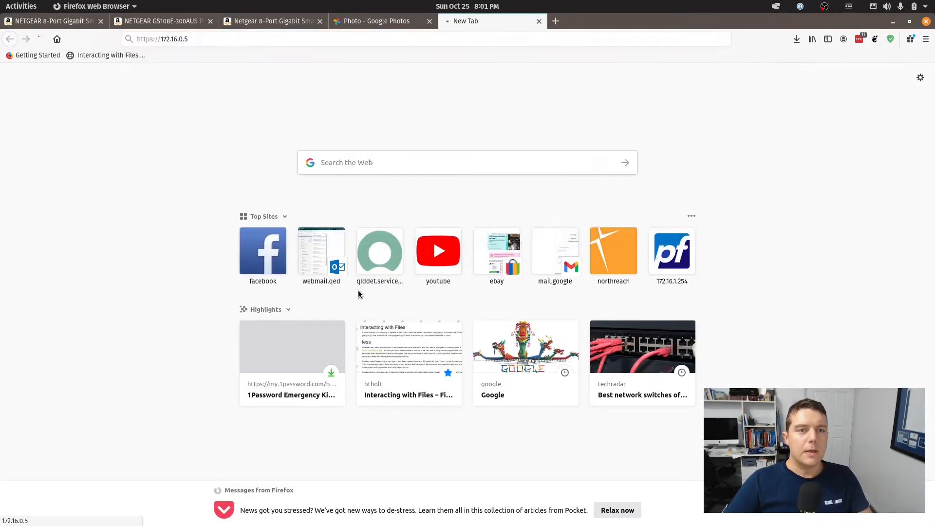
pyautogui.click(239, 39)
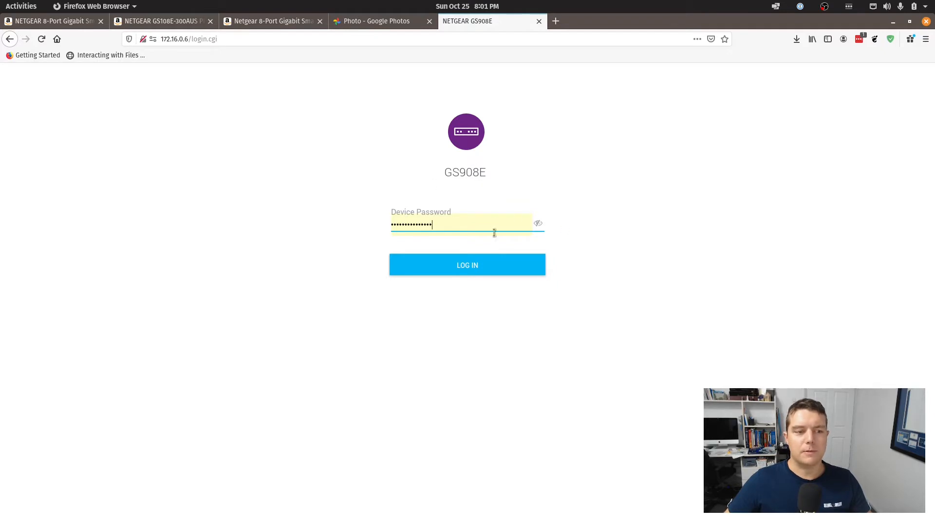
pyautogui.moveTo(409, 147)
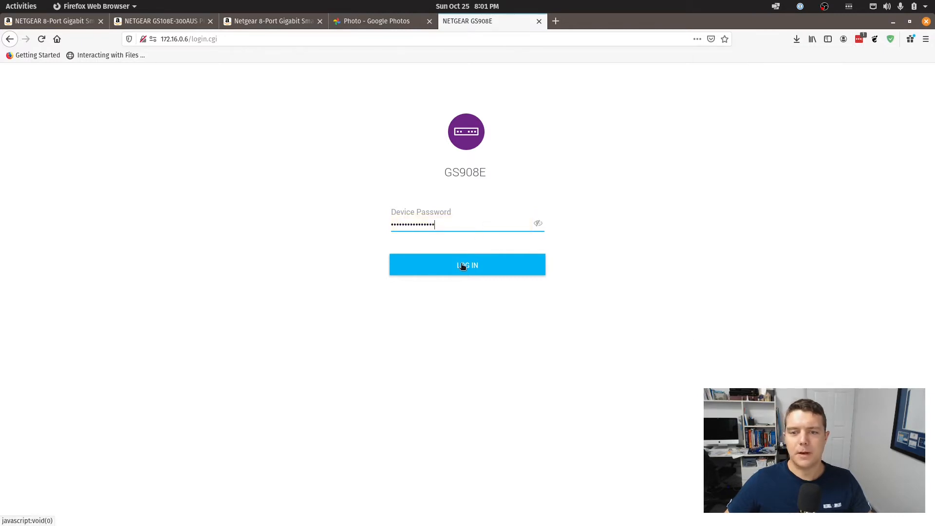
pyautogui.click(467, 265)
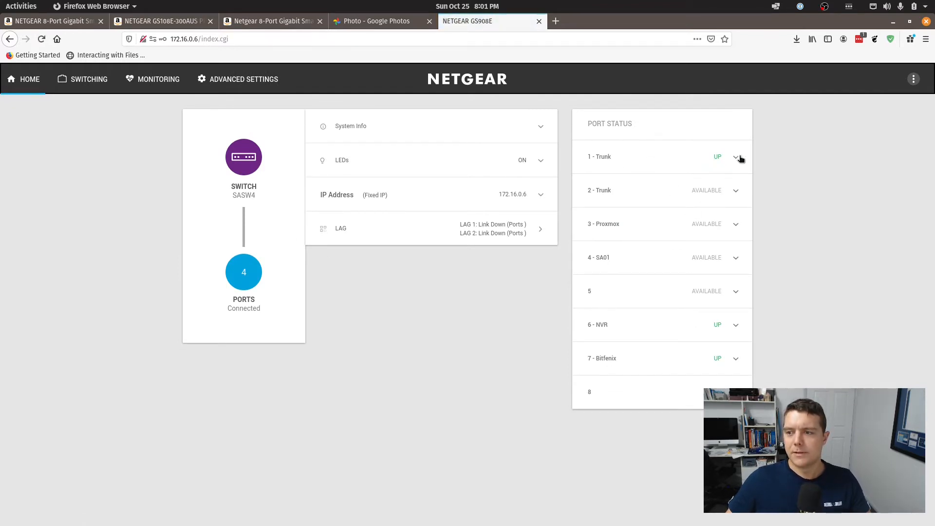
# Expand port 1 (Trunk) and port 6 (NVR) details, open port 6's editor, then cancel.
pyautogui.click(735, 157)
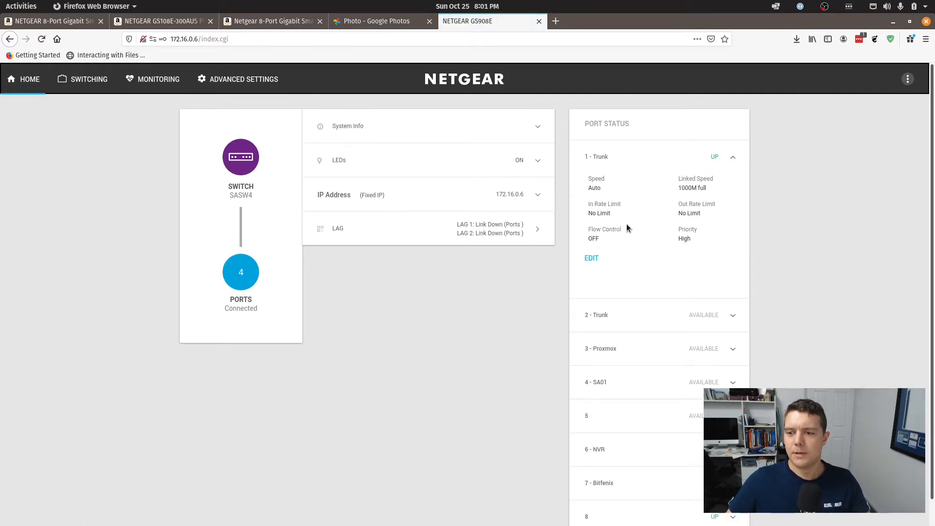
pyautogui.moveTo(601, 218)
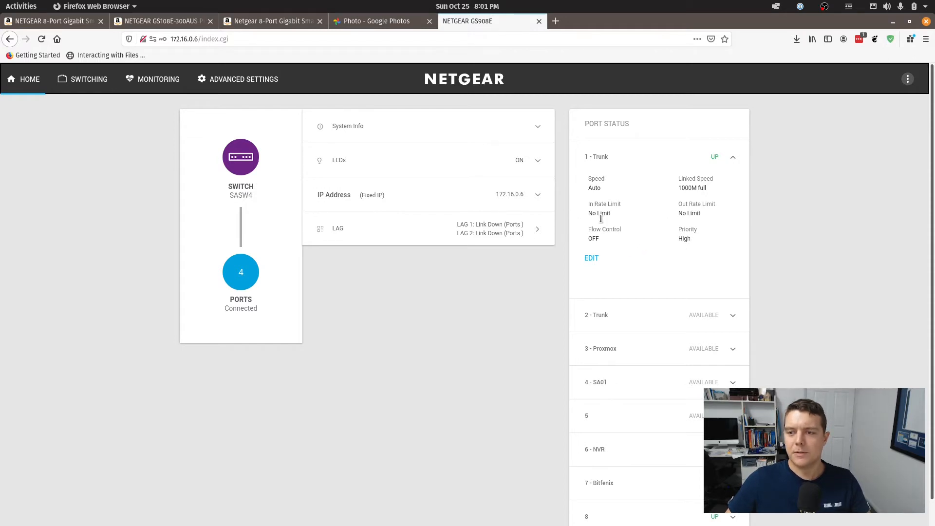
pyautogui.click(591, 257)
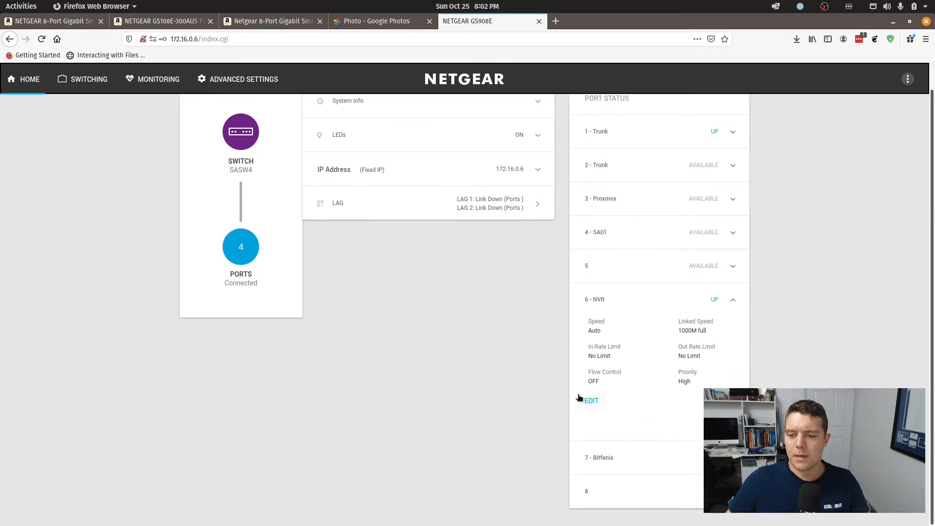
pyautogui.click(590, 400)
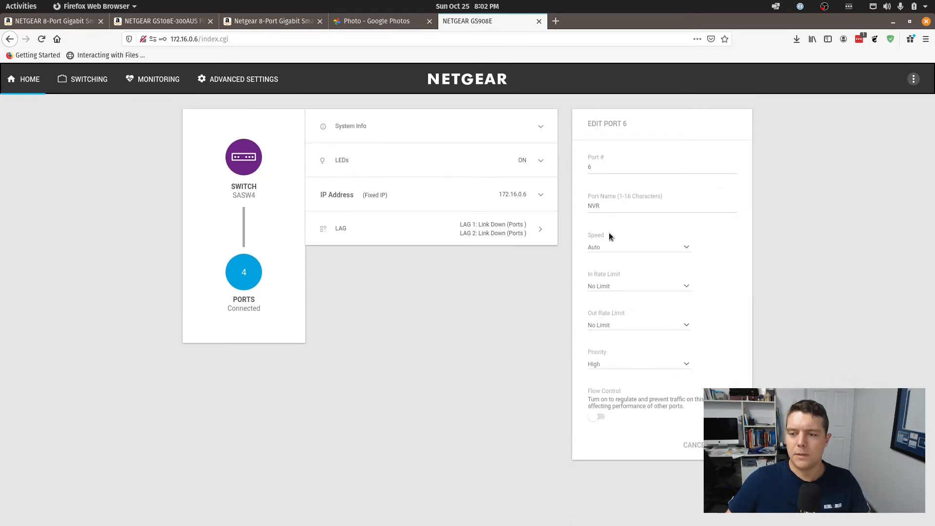
pyautogui.moveTo(632, 233)
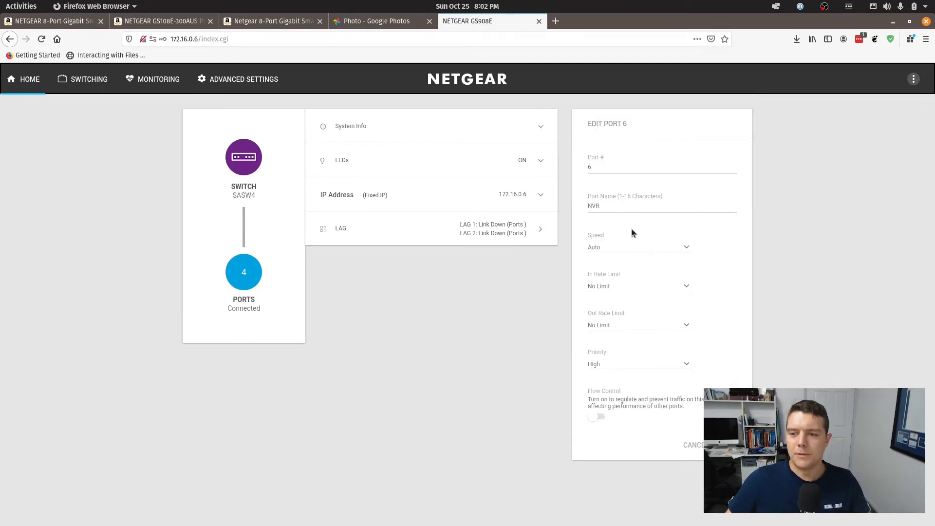
pyautogui.click(88, 79)
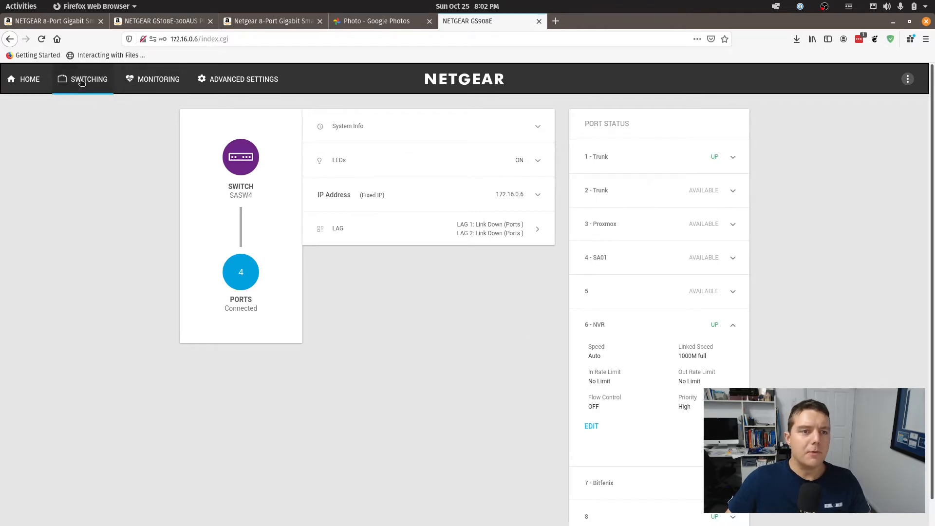
# Browse Switching: QoS Mode options, VLAN 802.1Q mode, Multicast, then Link Aggregation.
pyautogui.click(89, 79)
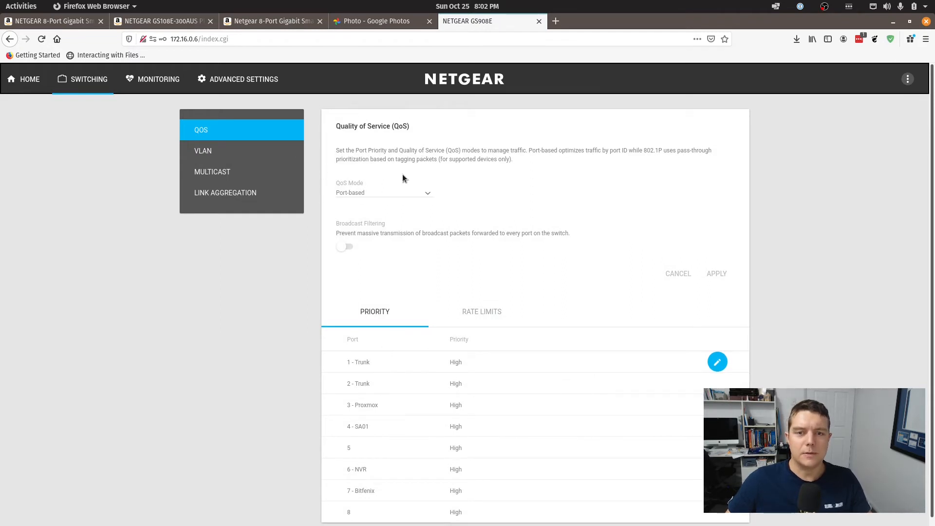
pyautogui.click(383, 193)
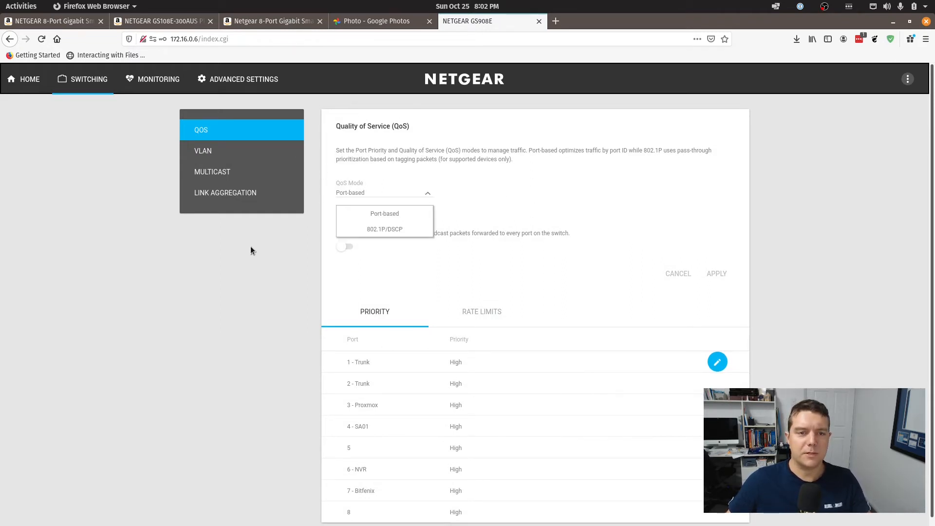
pyautogui.click(205, 150)
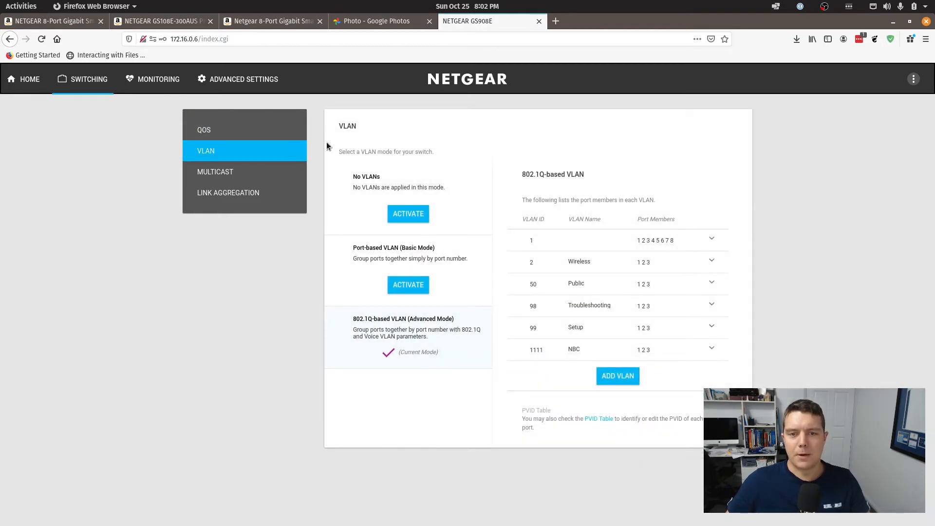
pyautogui.moveTo(408, 213)
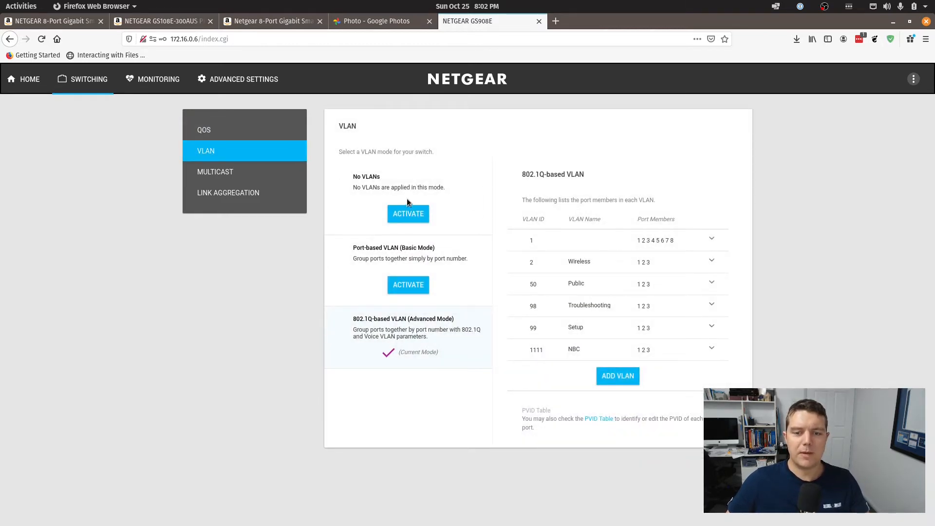
pyautogui.doubleClick(389, 319)
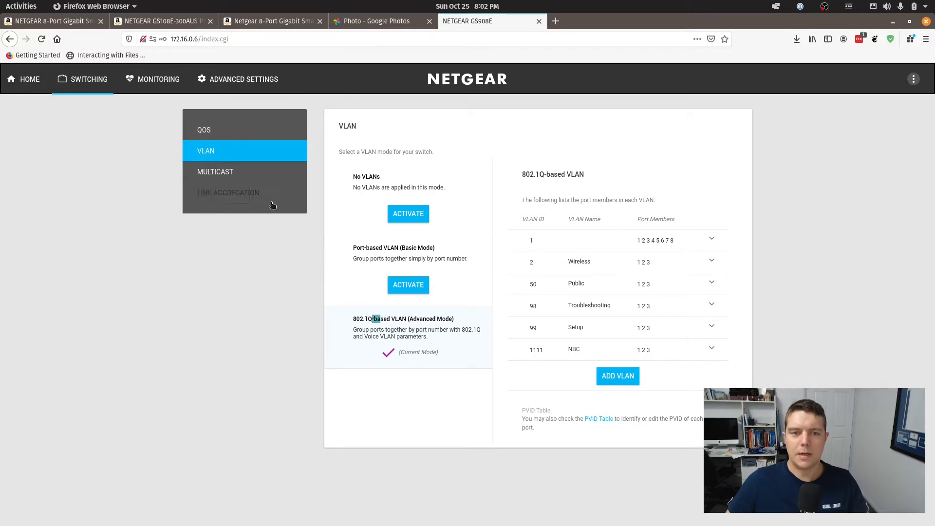
pyautogui.click(216, 172)
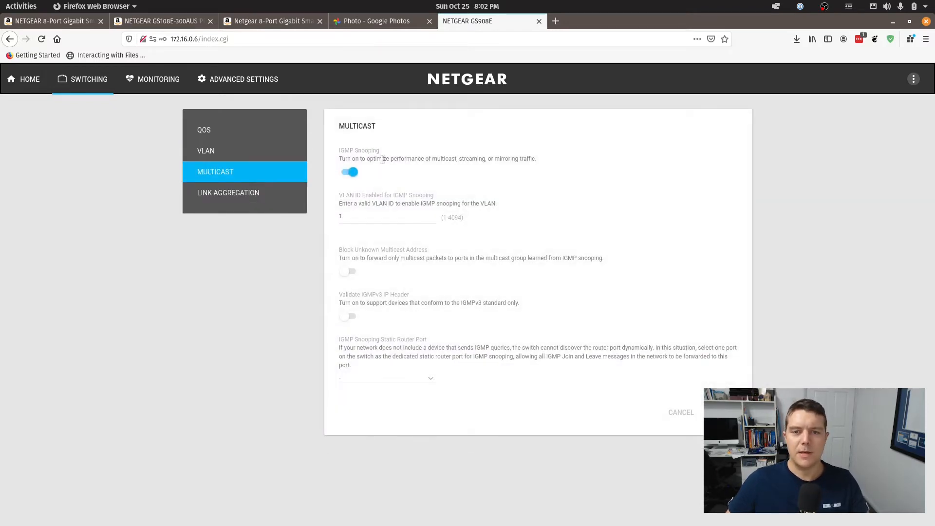
pyautogui.moveTo(341, 159); pyautogui.dragTo(399, 159)
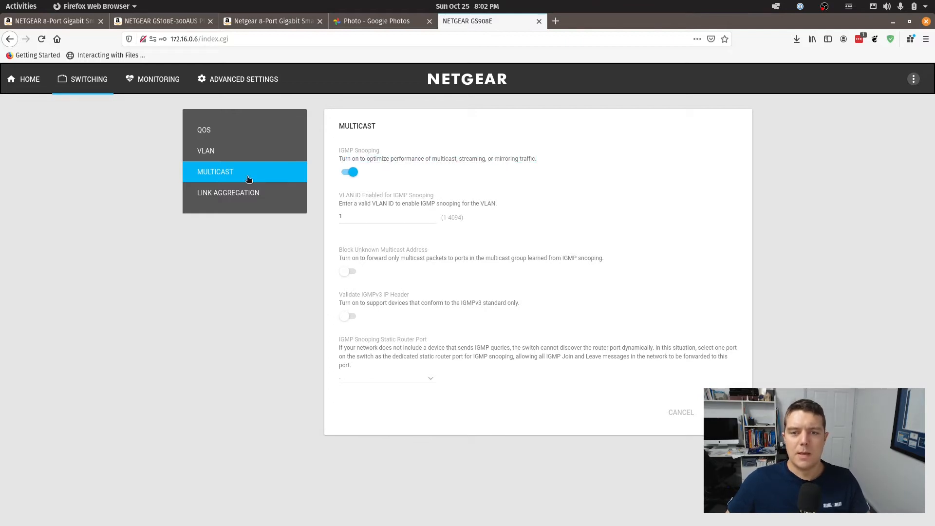
pyautogui.click(228, 193)
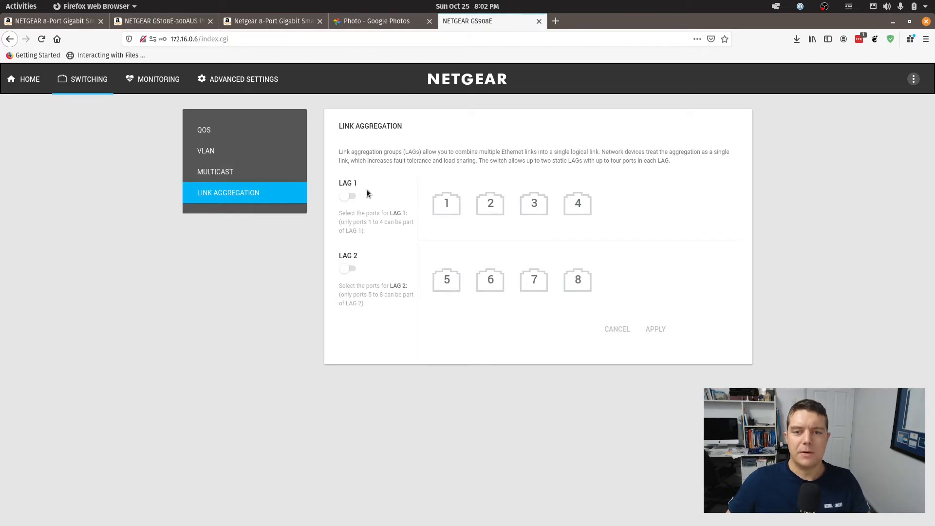
pyautogui.moveTo(394, 190)
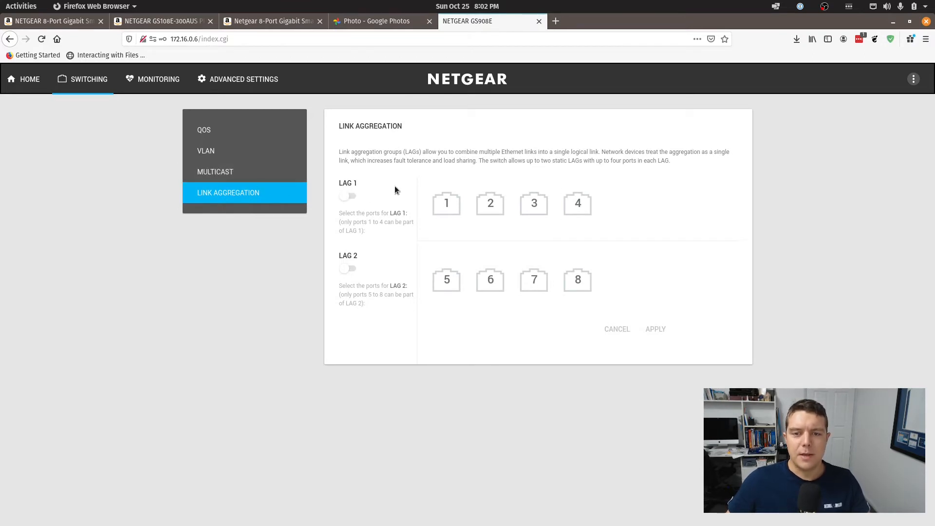
pyautogui.moveTo(425, 223)
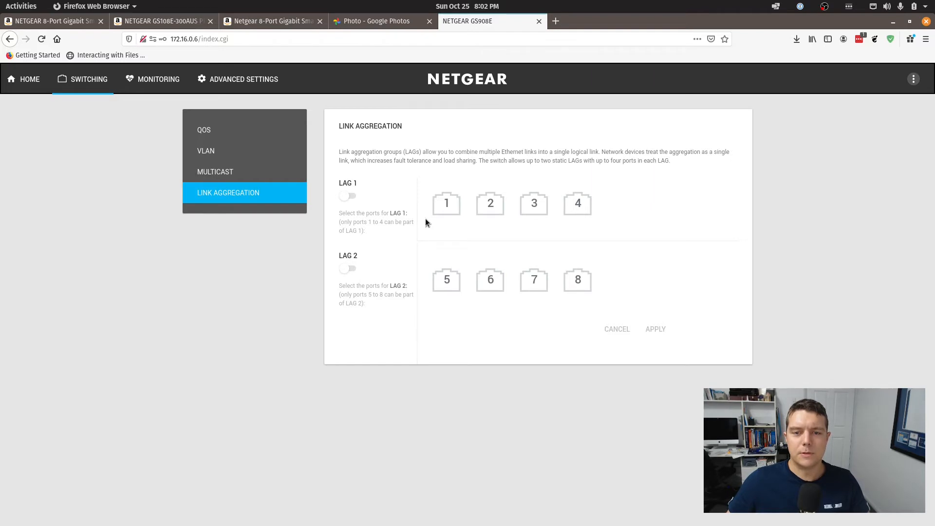
pyautogui.moveTo(409, 217)
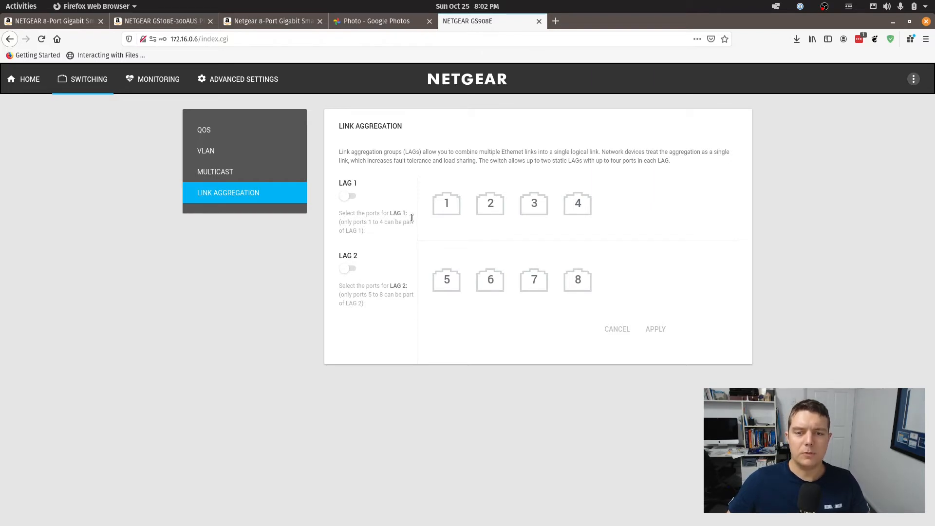
pyautogui.moveTo(484, 210)
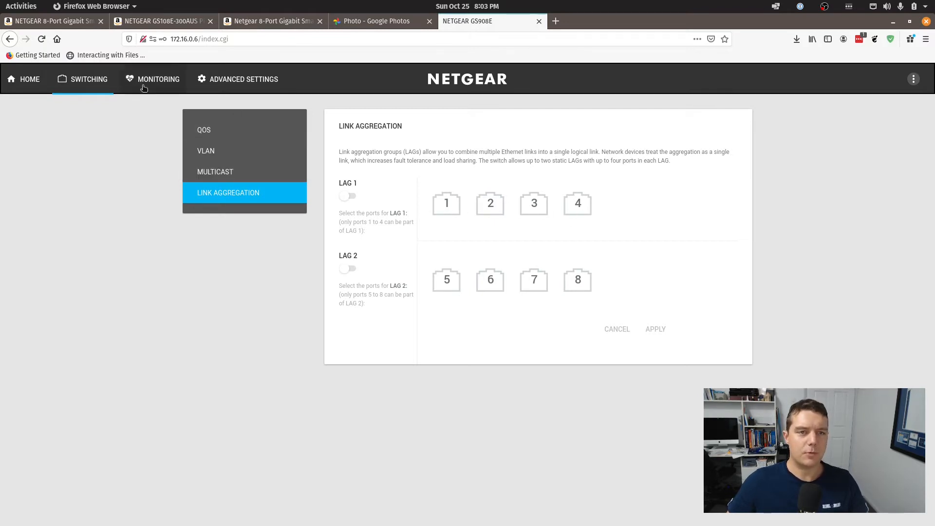
# Open Monitoring, view Loop Prevention, then view per-port byte statistics.
pyautogui.click(158, 79)
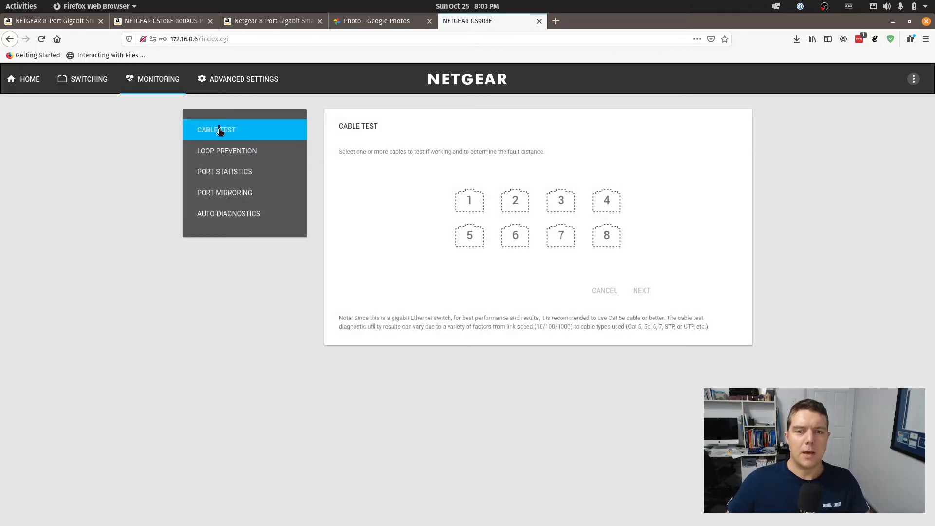
pyautogui.moveTo(496, 206)
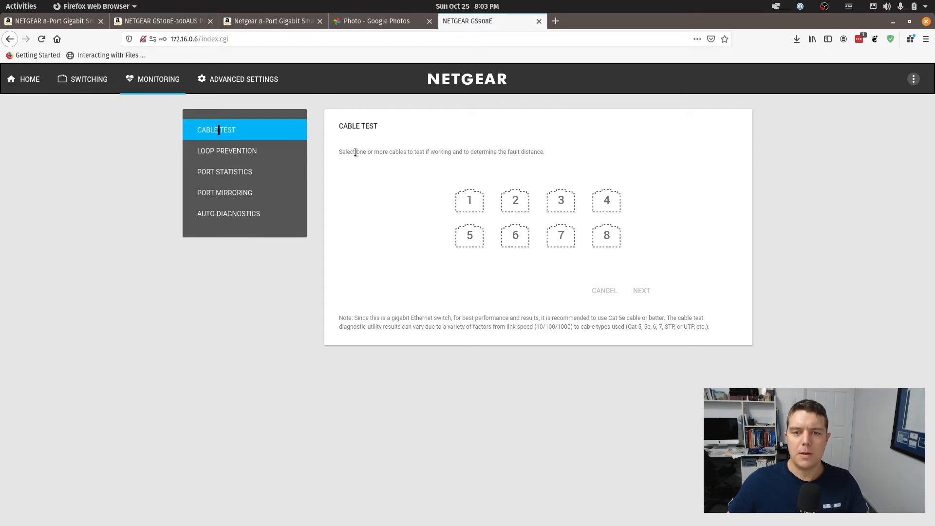
pyautogui.moveTo(356, 151); pyautogui.dragTo(543, 152)
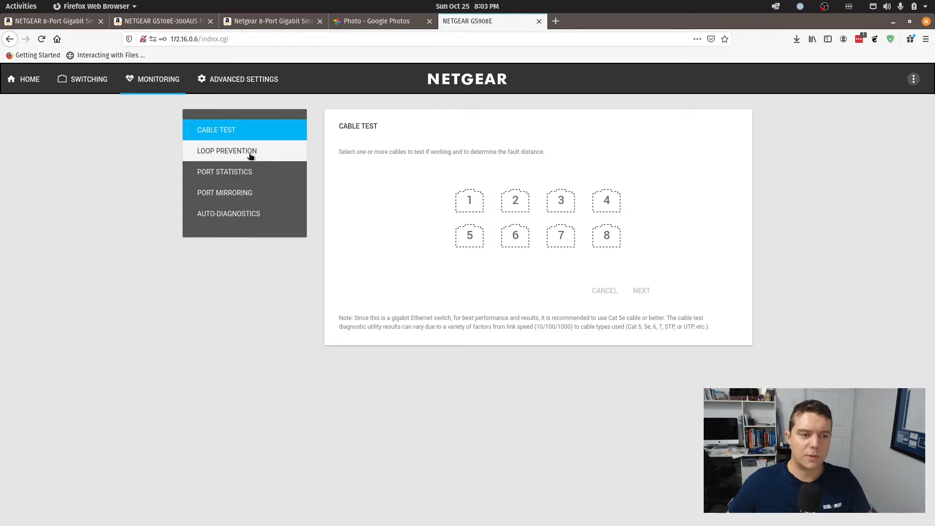
pyautogui.click(227, 151)
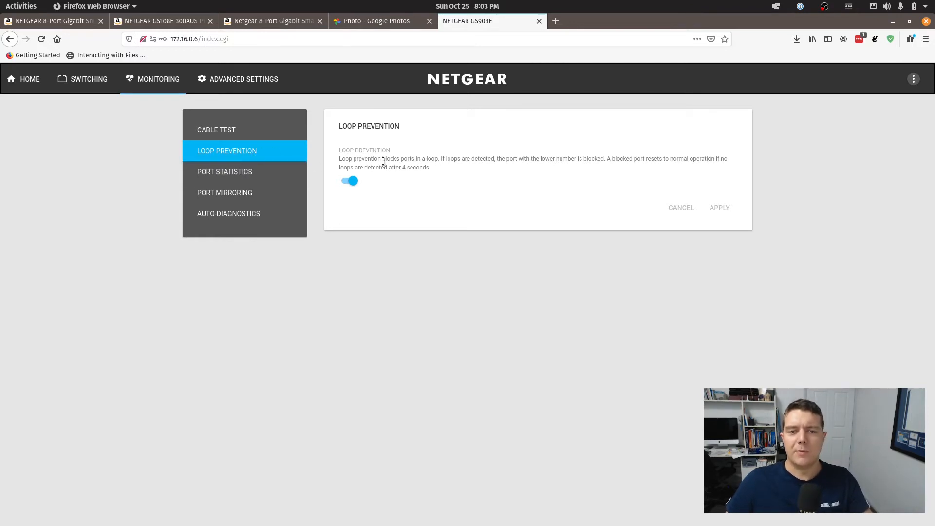
pyautogui.moveTo(386, 165)
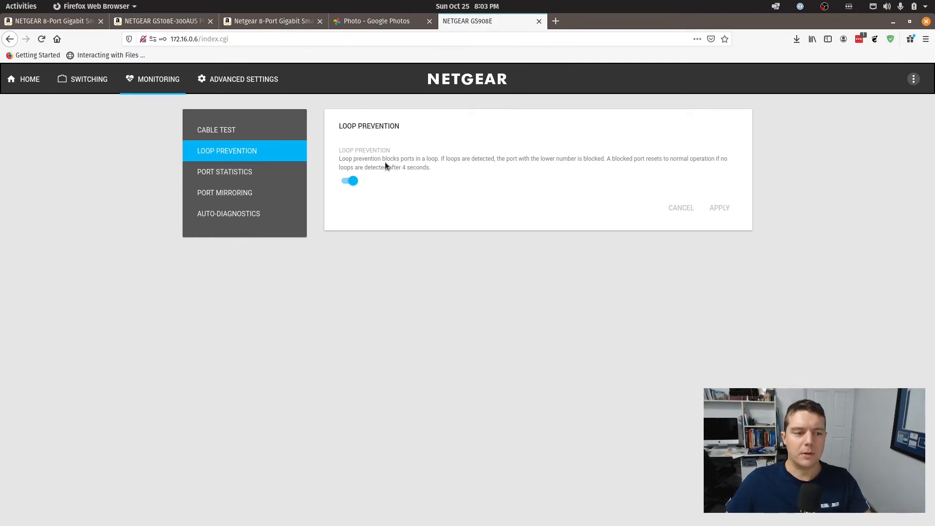
pyautogui.click(224, 172)
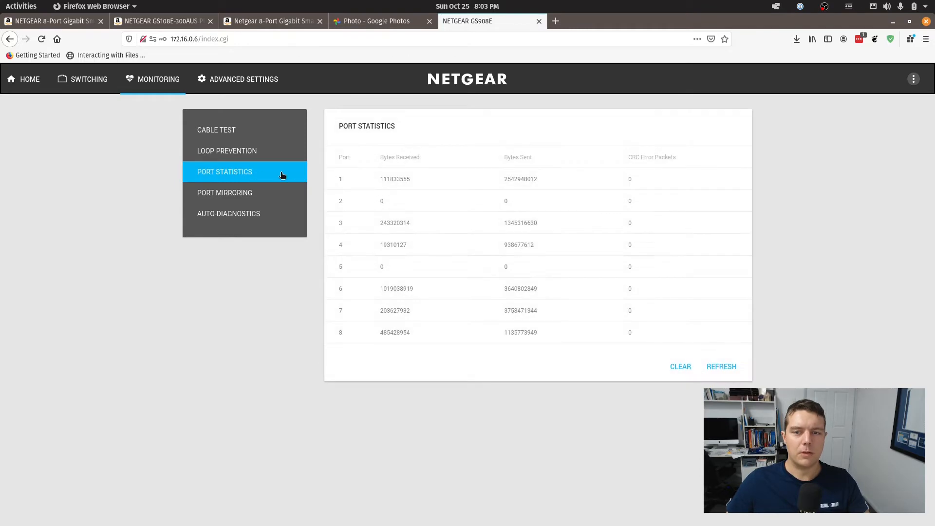
pyautogui.moveTo(365, 185)
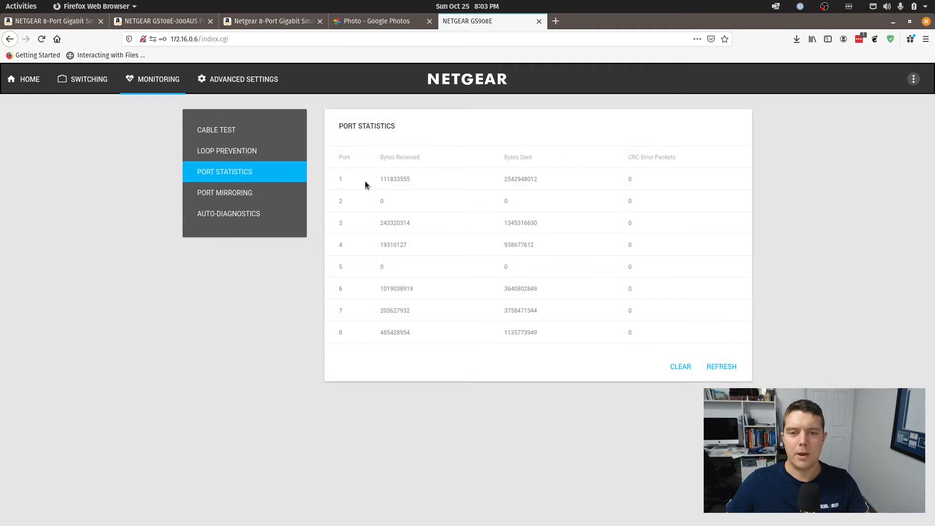
pyautogui.moveTo(754, 314)
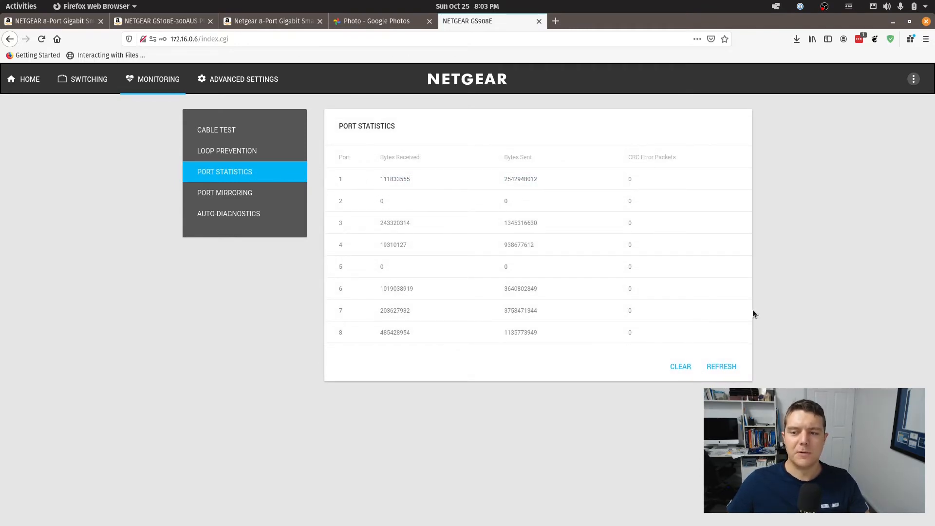
pyautogui.moveTo(421, 191)
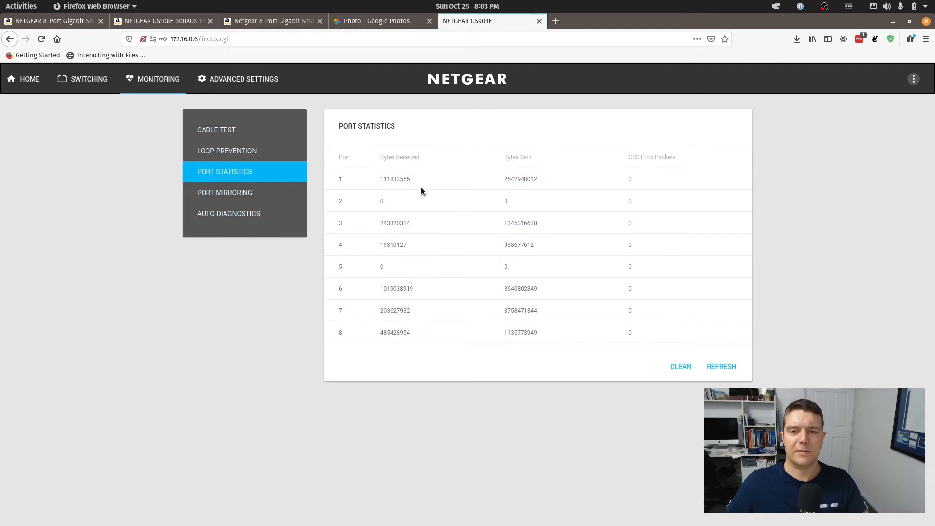
pyautogui.moveTo(526, 301)
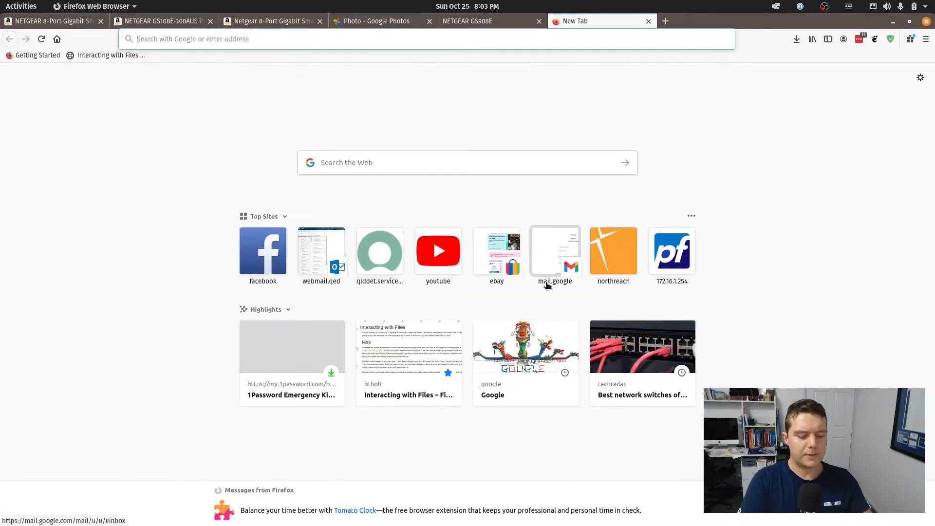
pyautogui.write('bits+to+byes+')
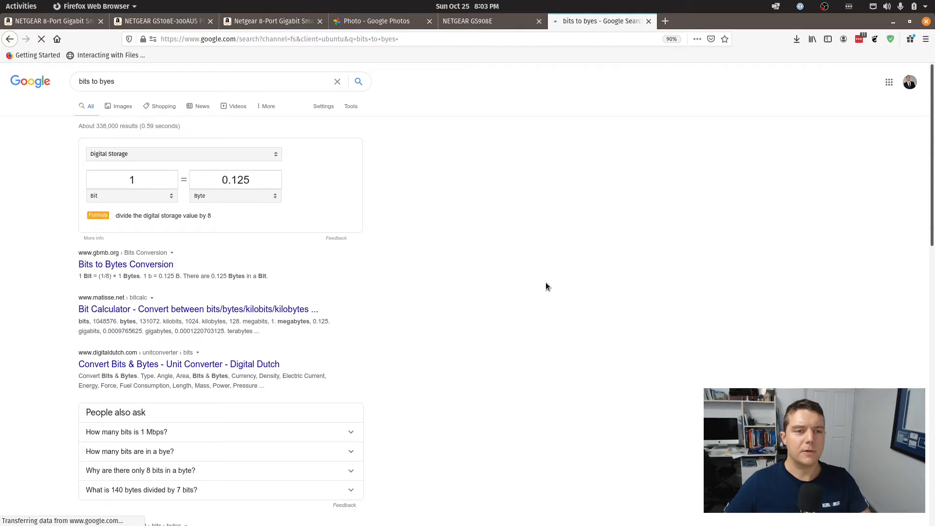
pyautogui.write('3640802849')
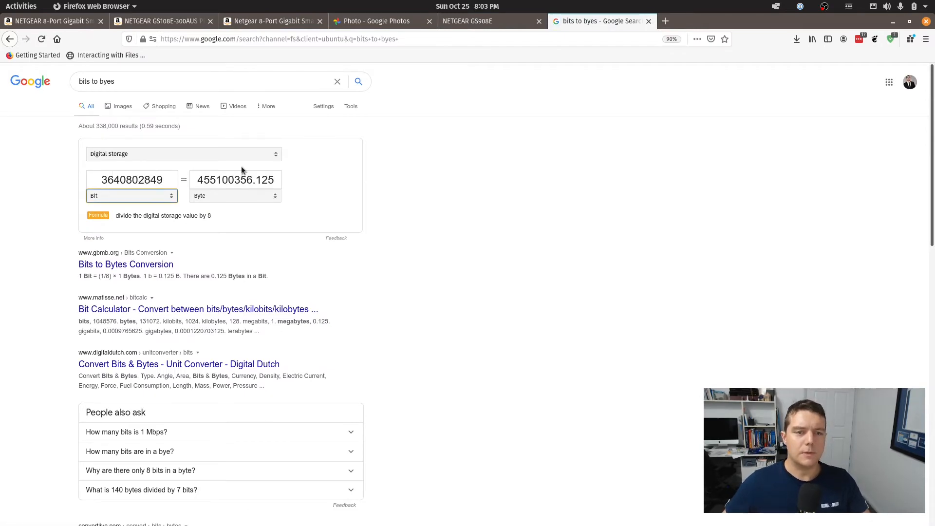
pyautogui.click(234, 195)
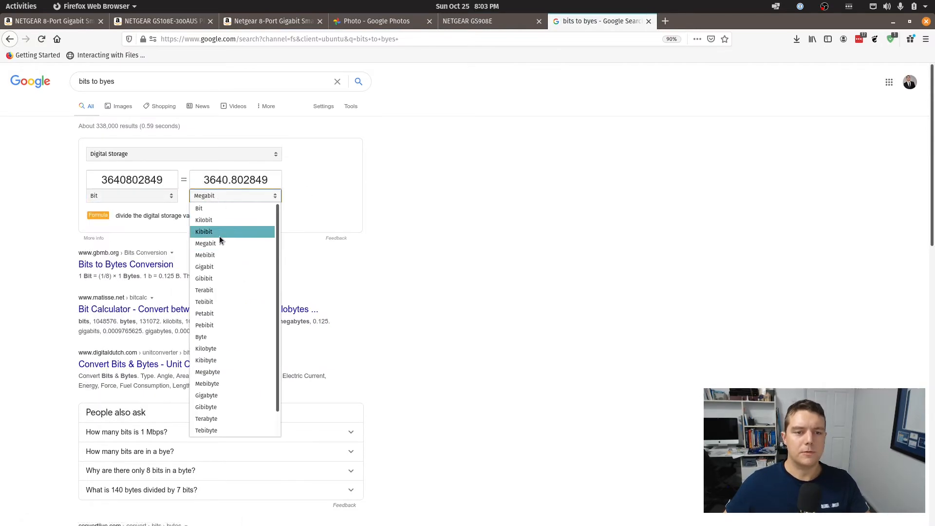
pyautogui.click(205, 254)
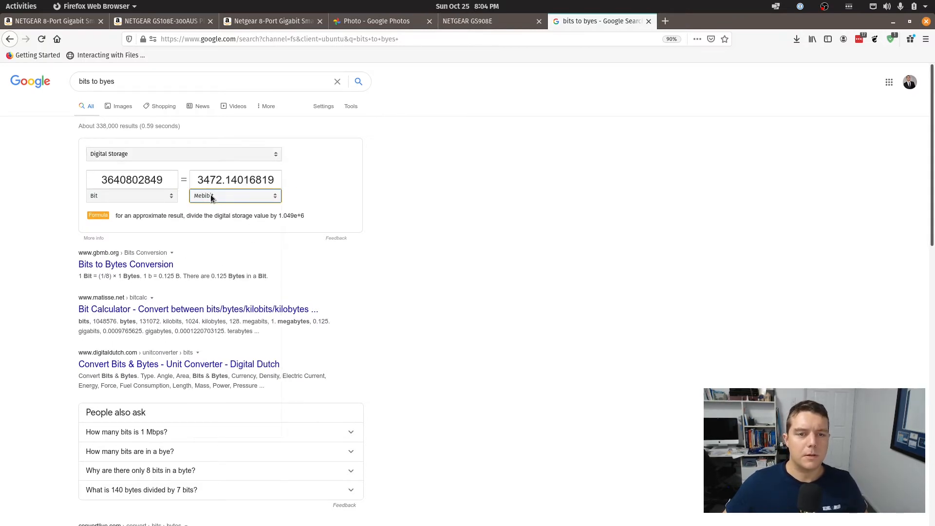
pyautogui.click(234, 196)
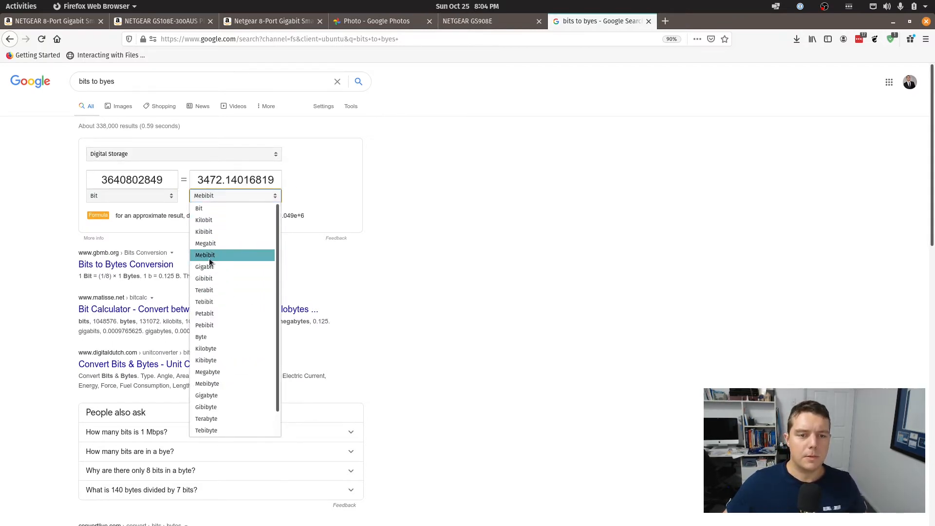
pyautogui.moveTo(207, 383)
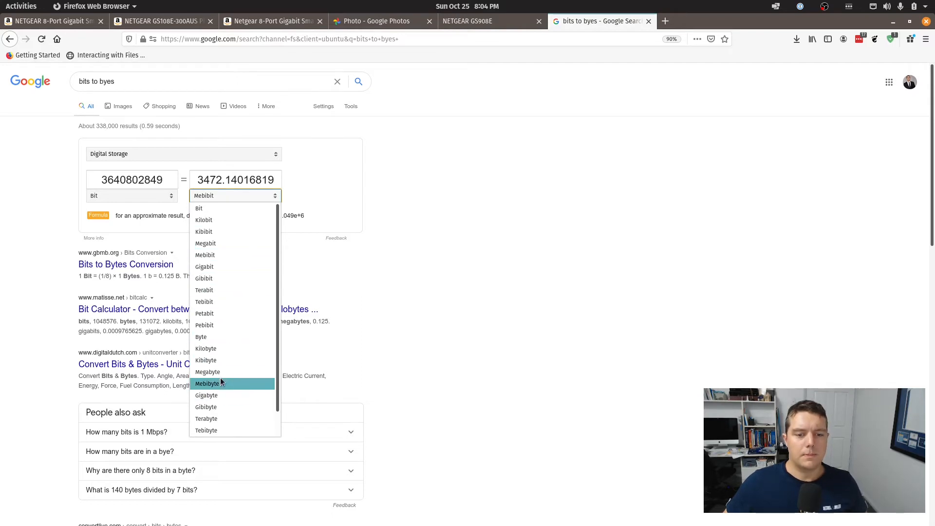
# Convert the figure to megabytes, then view Port Mirroring in the GS908E tab and open Advanced Settings.
pyautogui.click(208, 371)
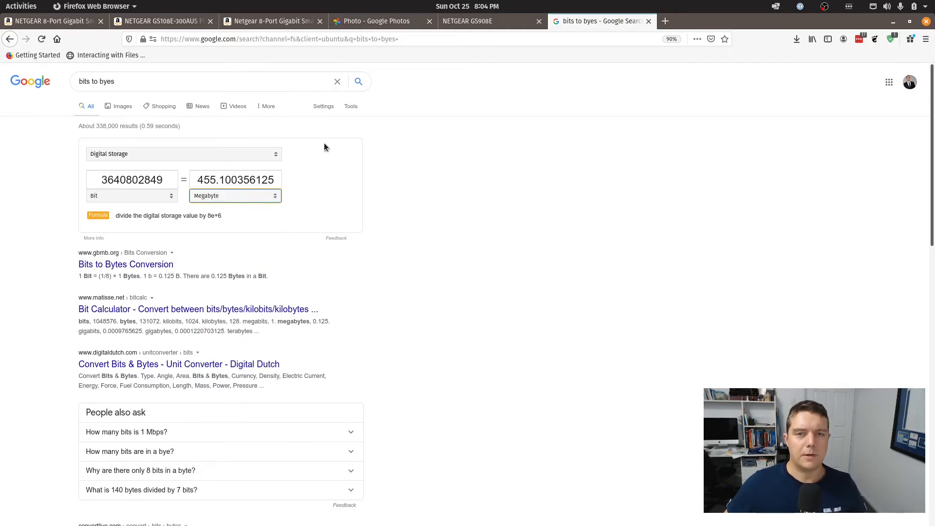
pyautogui.click(467, 21)
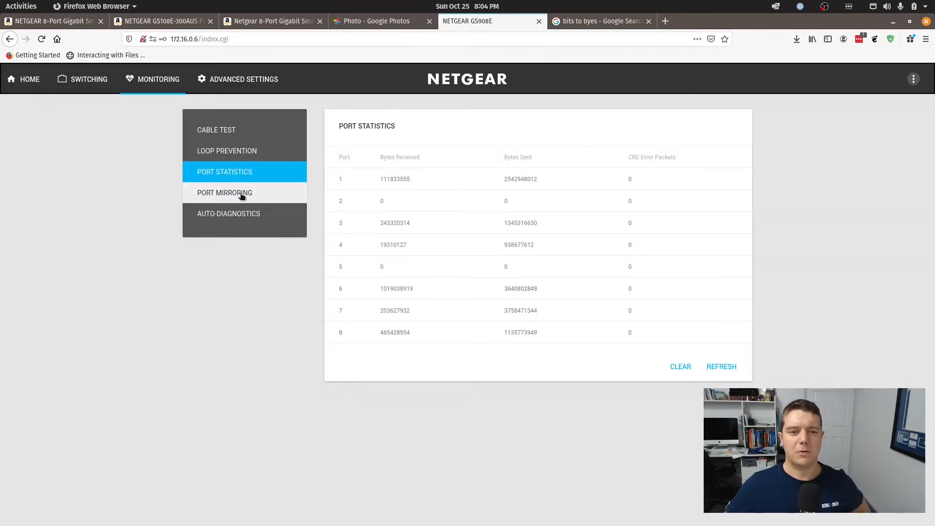
pyautogui.click(225, 192)
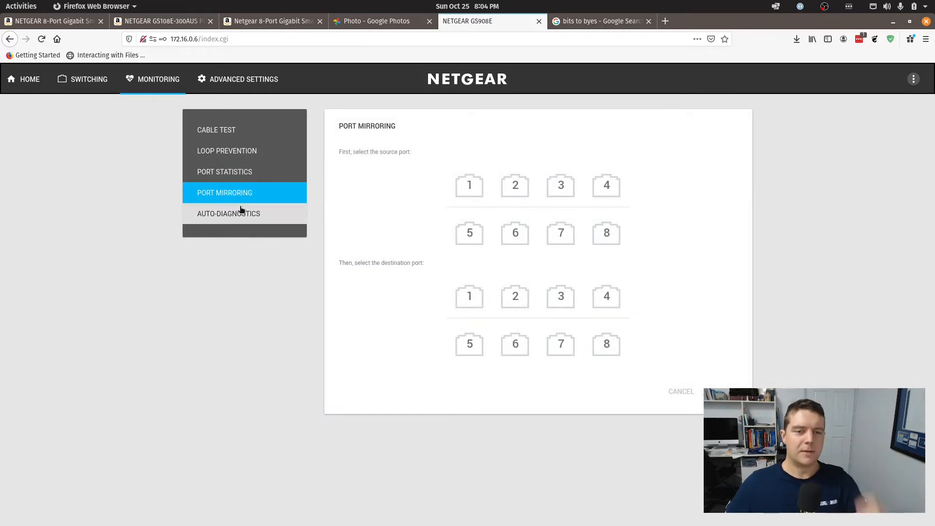
pyautogui.click(244, 79)
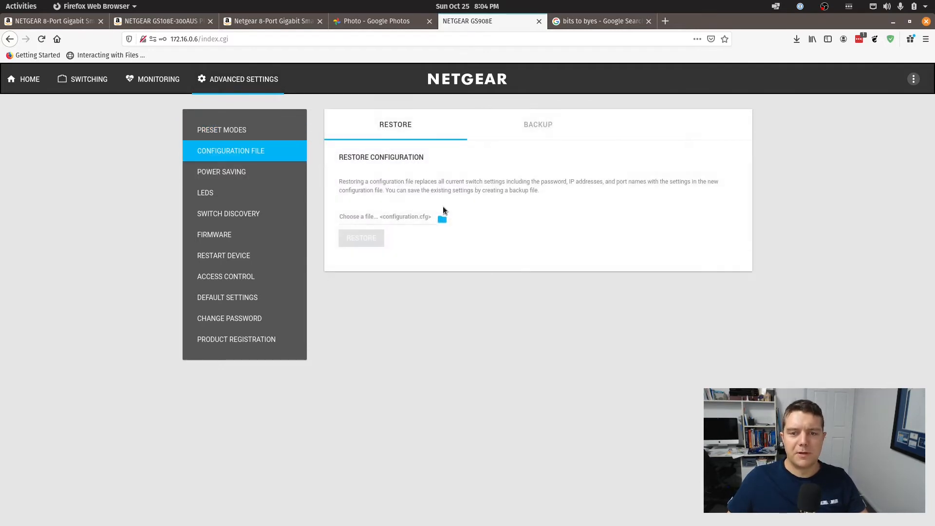
# View Power Saving, toggle the port LEDs setting, and open Switch Discovery.
pyautogui.click(221, 172)
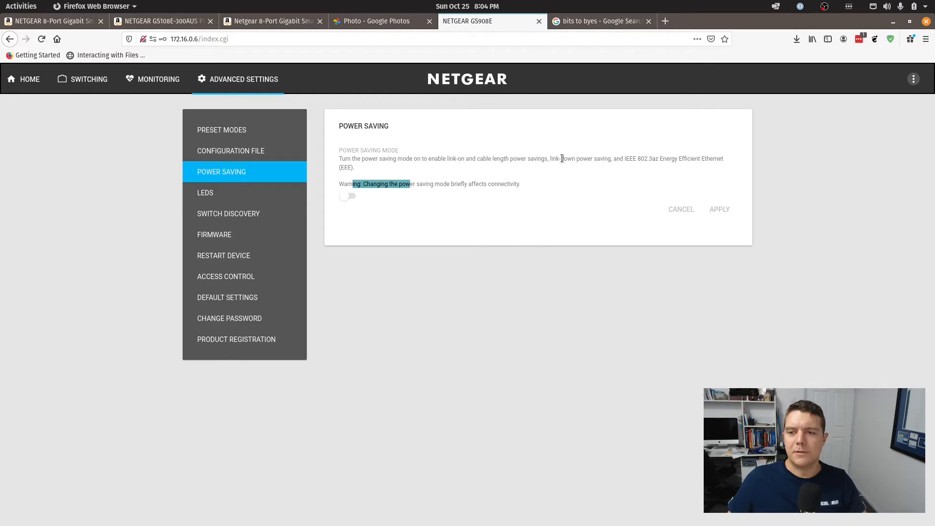
pyautogui.click(205, 193)
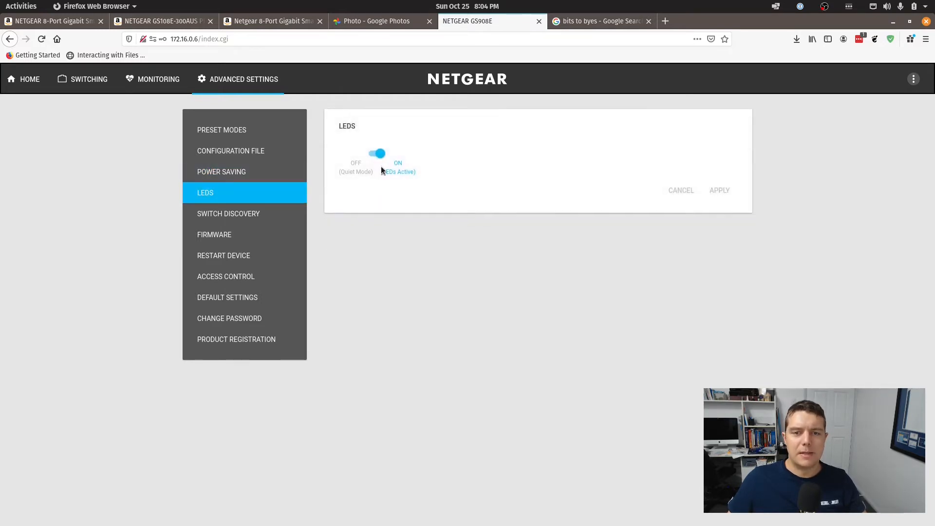
pyautogui.click(377, 153)
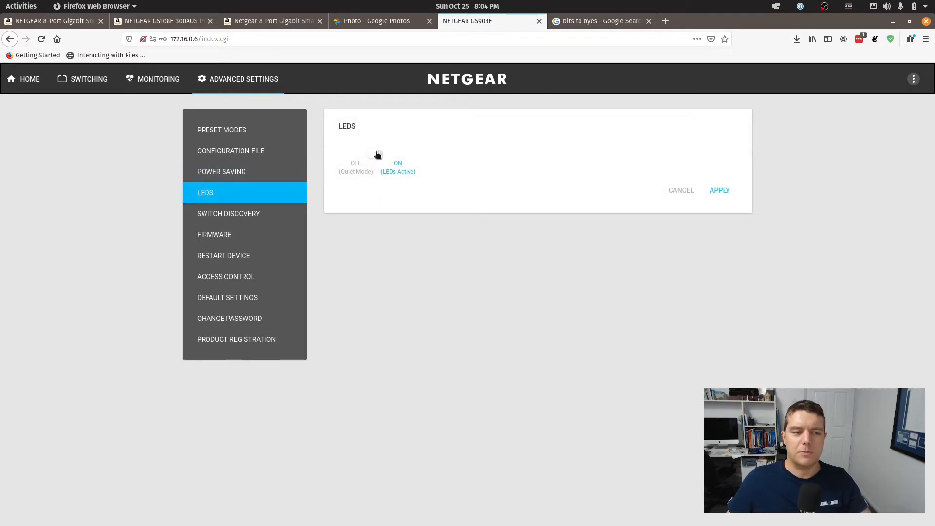
pyautogui.click(229, 214)
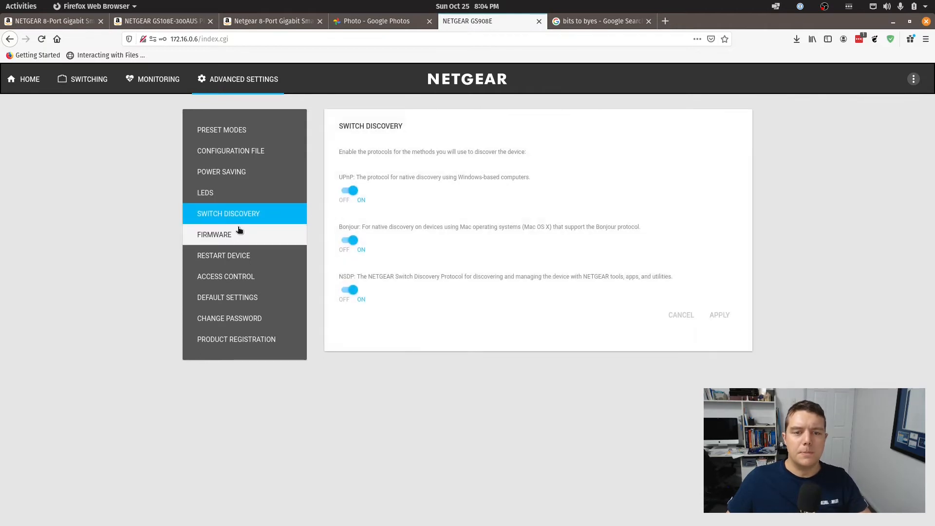
pyautogui.moveTo(335, 255)
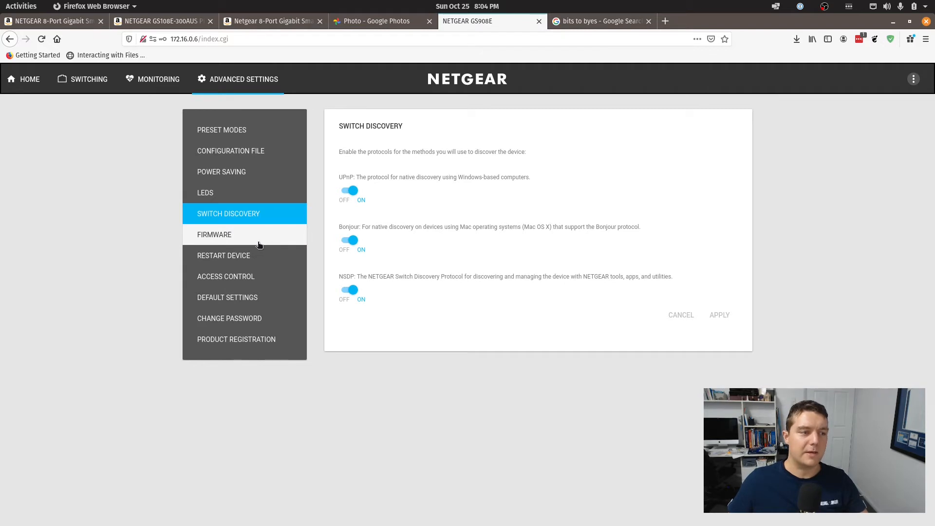
# Check firmware, view Access Control, Default Settings and Product Registration, then return Home.
pyautogui.click(215, 234)
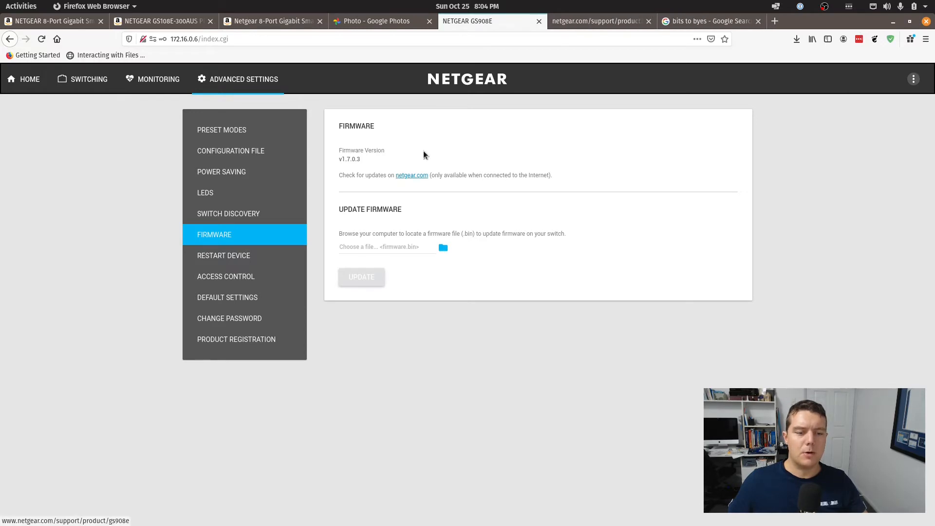
pyautogui.click(226, 276)
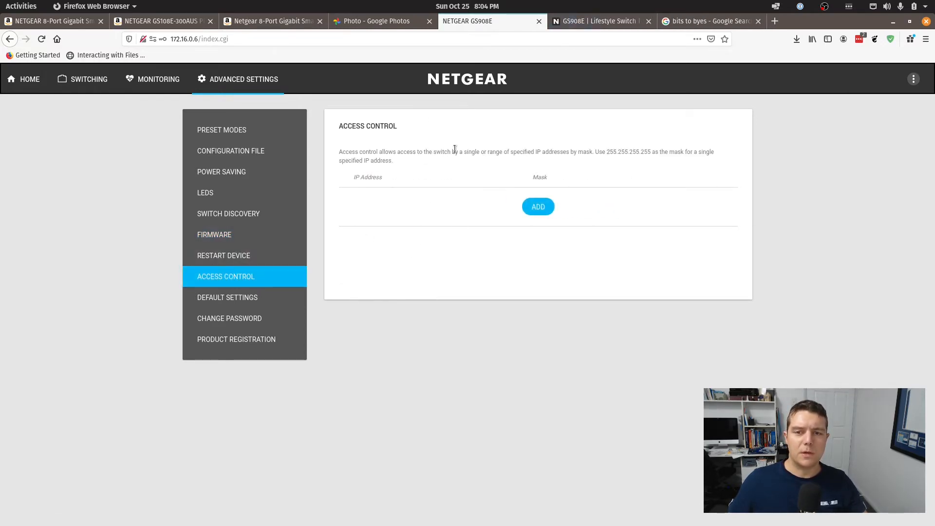
pyautogui.moveTo(229, 318)
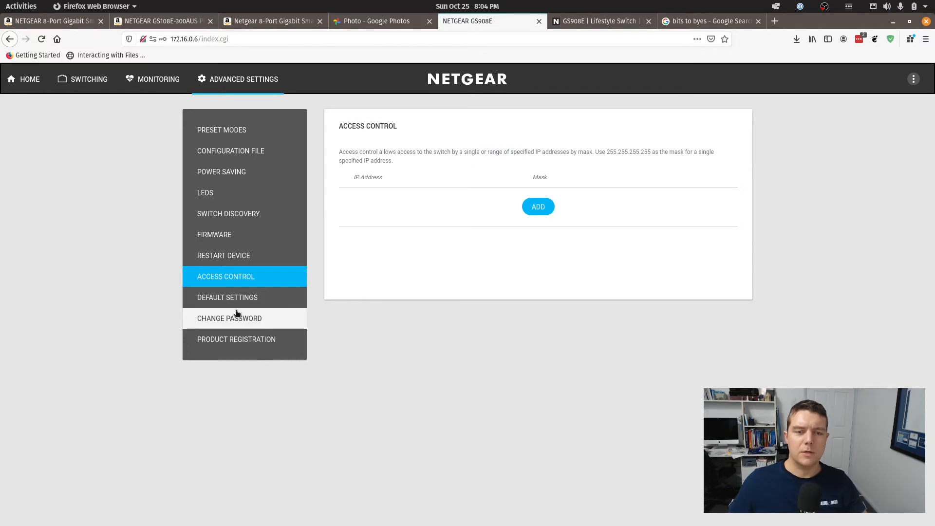
pyautogui.click(227, 297)
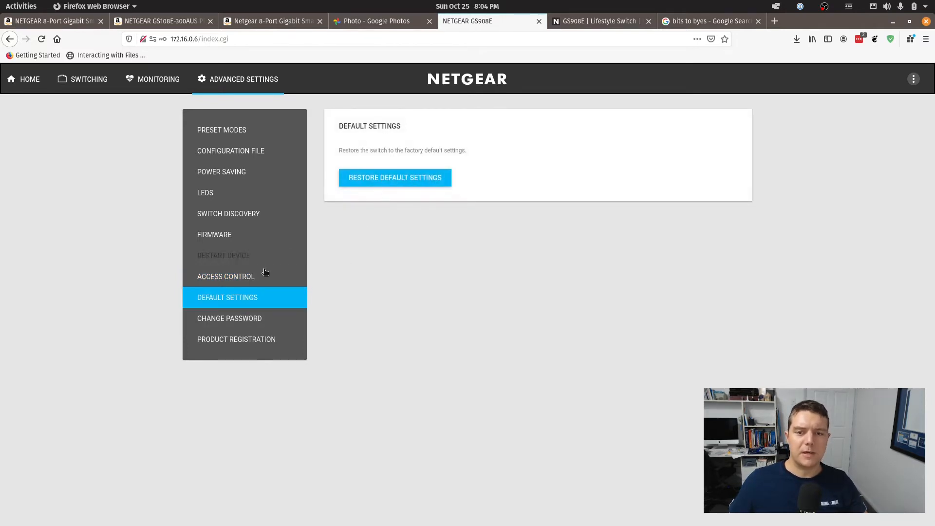
pyautogui.click(237, 339)
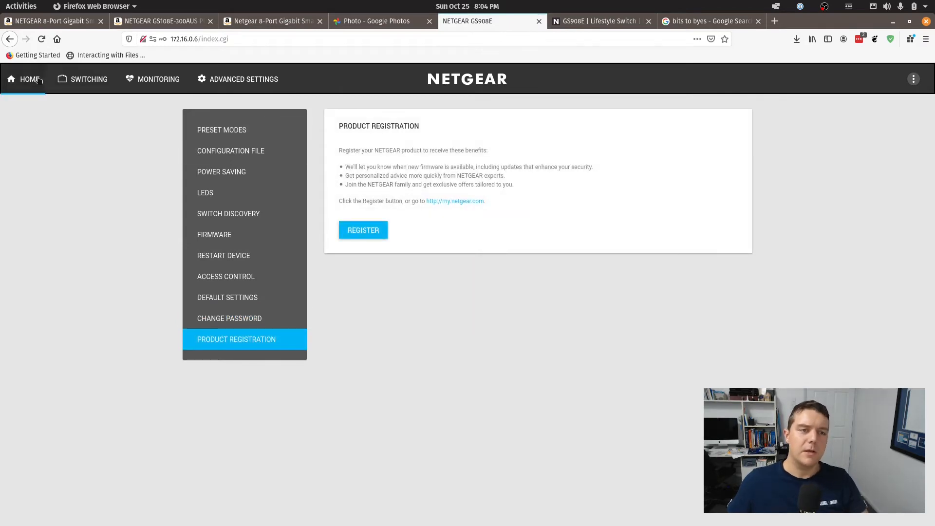
pyautogui.click(29, 79)
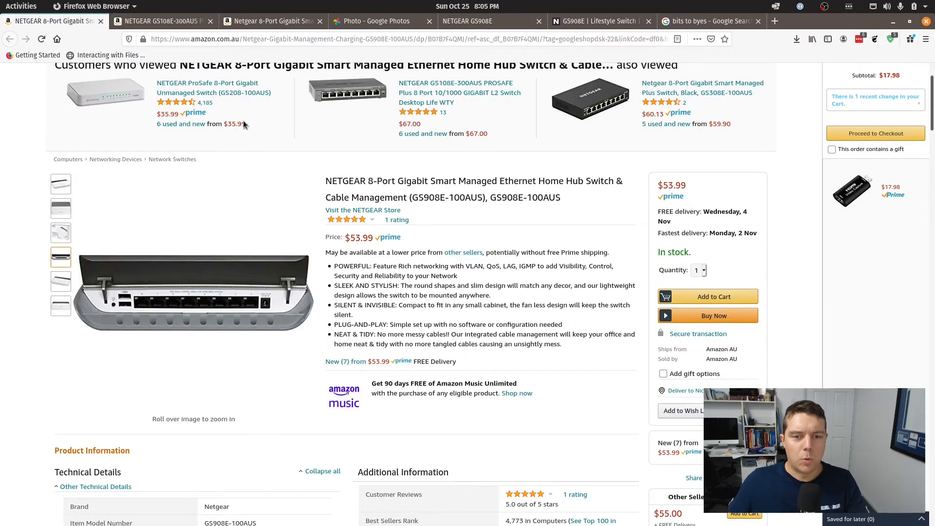
pyautogui.moveTo(152, 278)
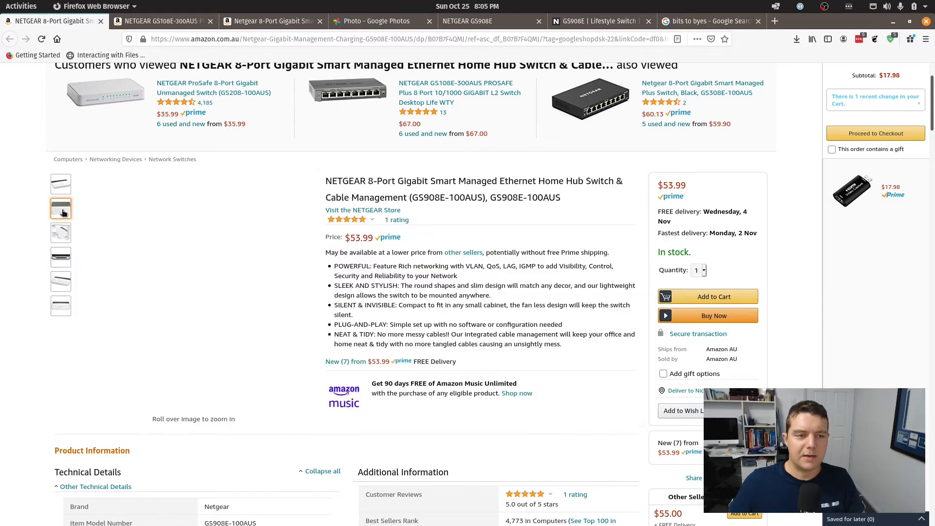
# Click through the listing's photo thumbnails until the open-cover photo shows.
pyautogui.click(60, 208)
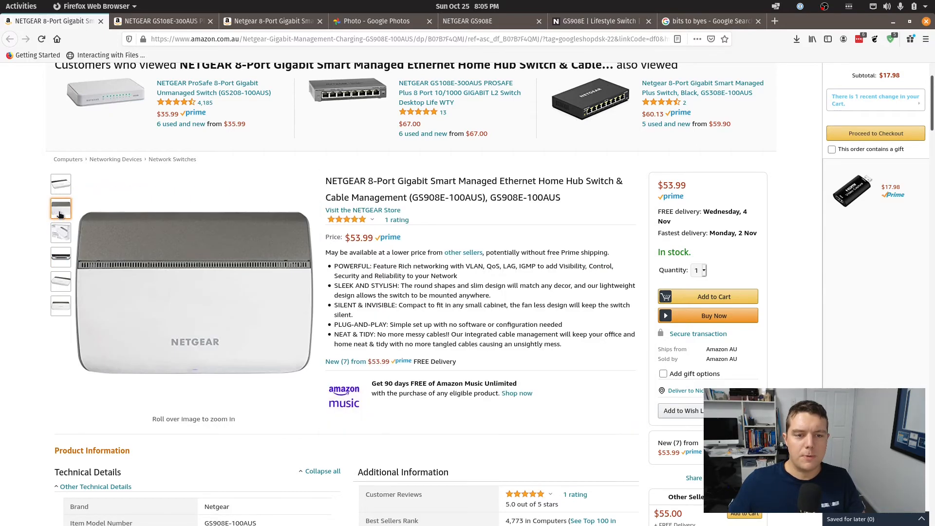
pyautogui.click(60, 183)
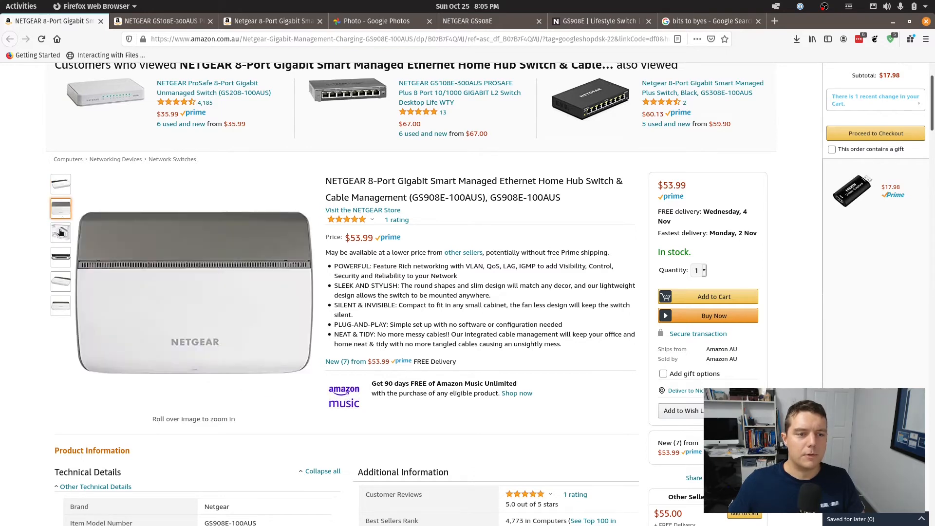
pyautogui.click(61, 257)
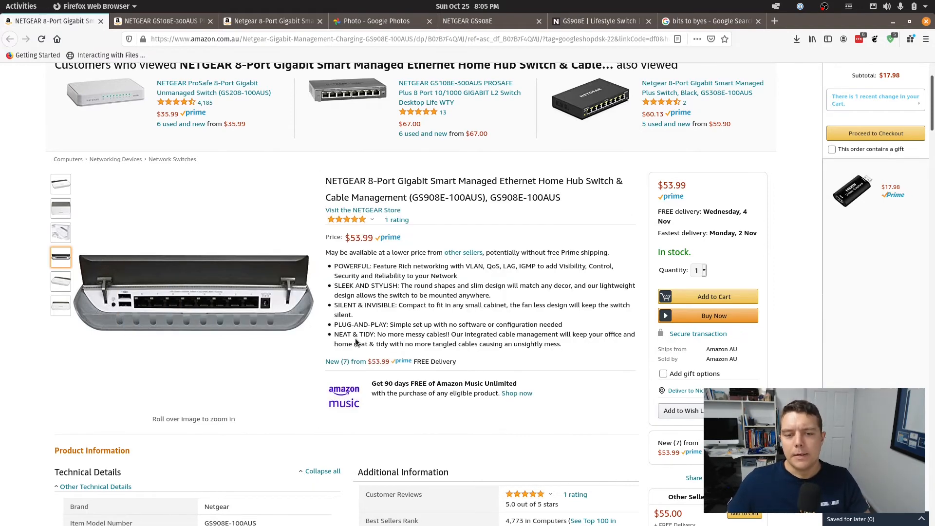
pyautogui.moveTo(137, 290)
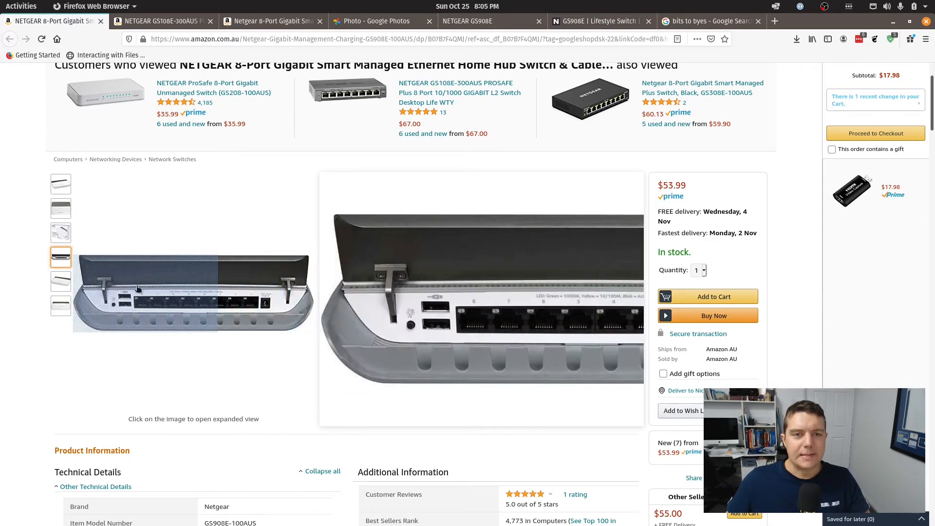
# Switch to the Google Photos tab and advance to the open-cover photo with cables plugged in.
pyautogui.click(378, 21)
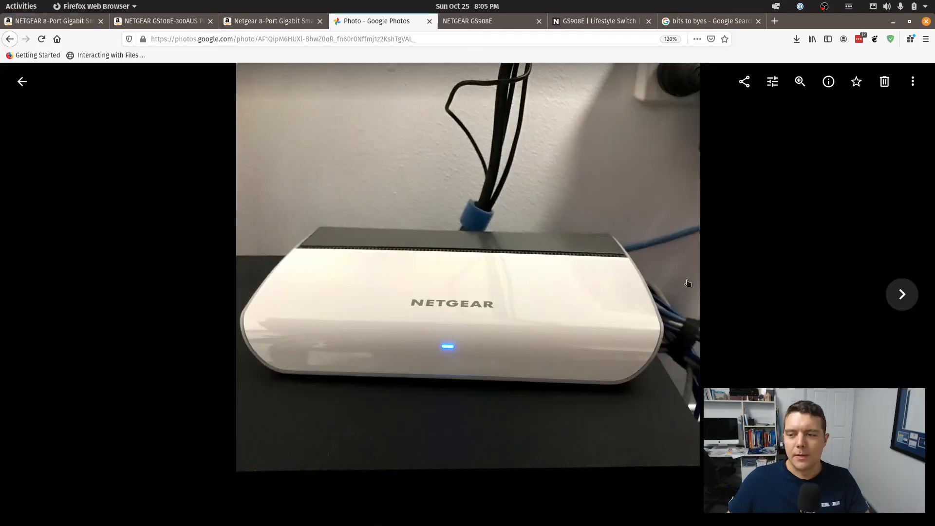
pyautogui.click(902, 294)
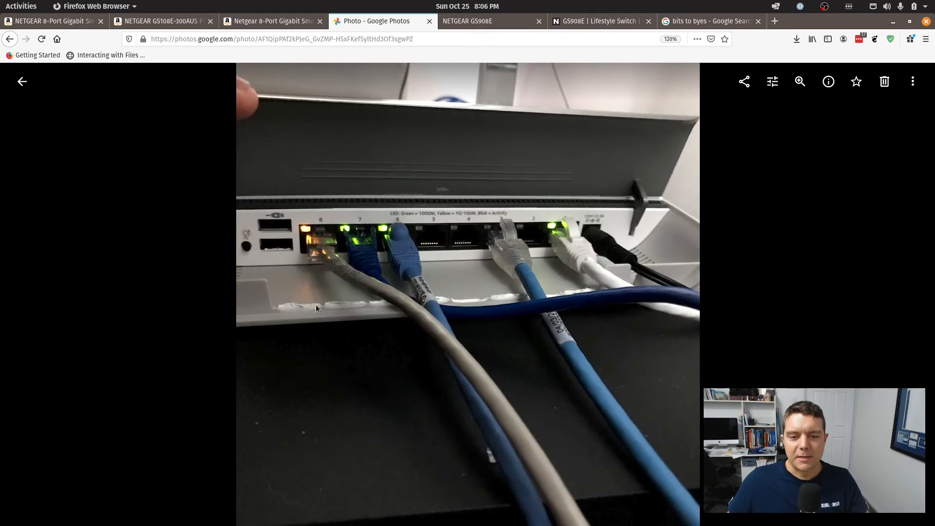
pyautogui.moveTo(673, 295)
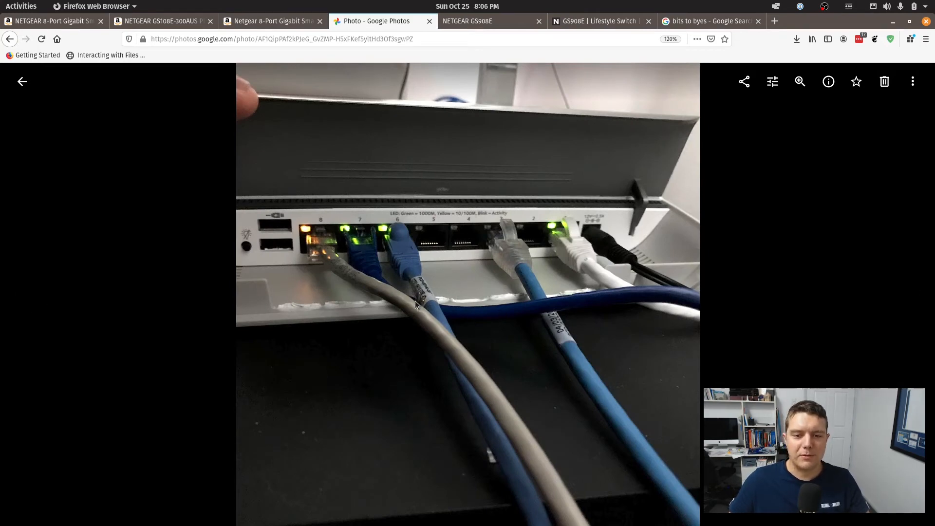
pyautogui.moveTo(539, 285)
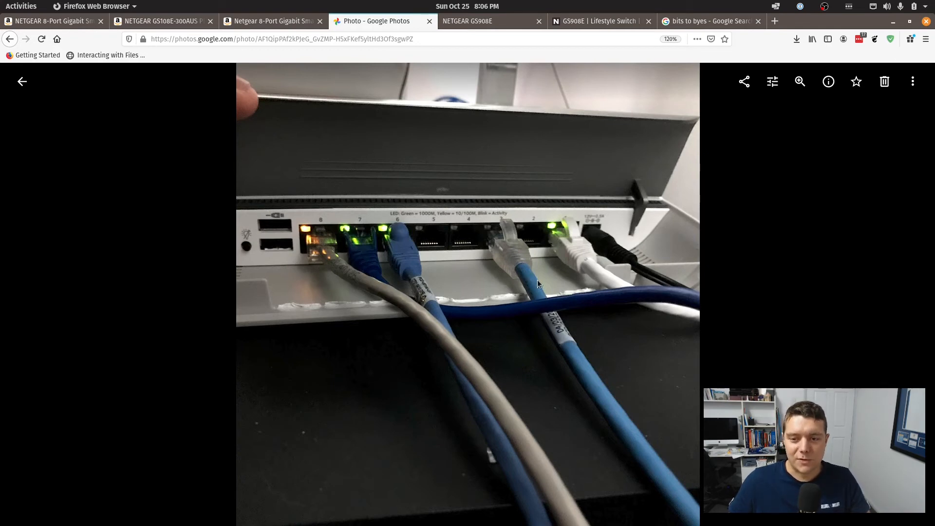
pyautogui.moveTo(410, 243)
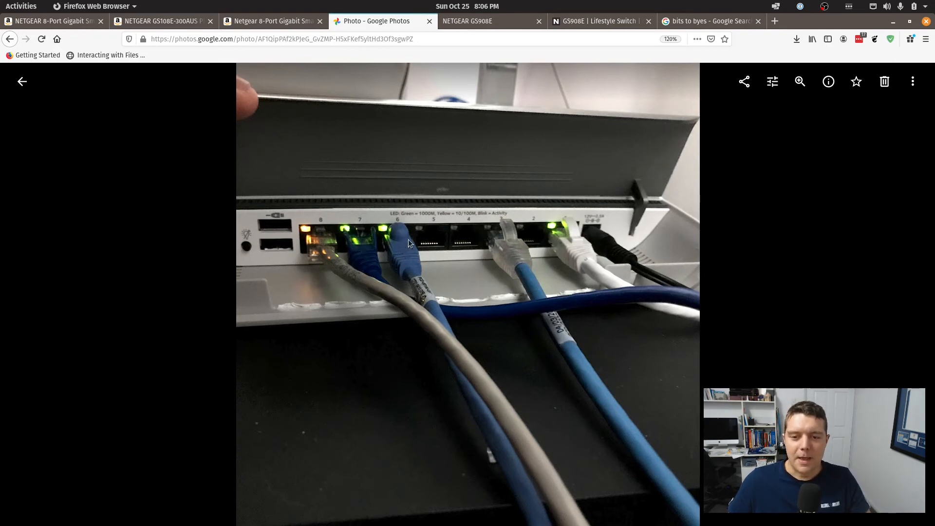
pyautogui.moveTo(342, 290)
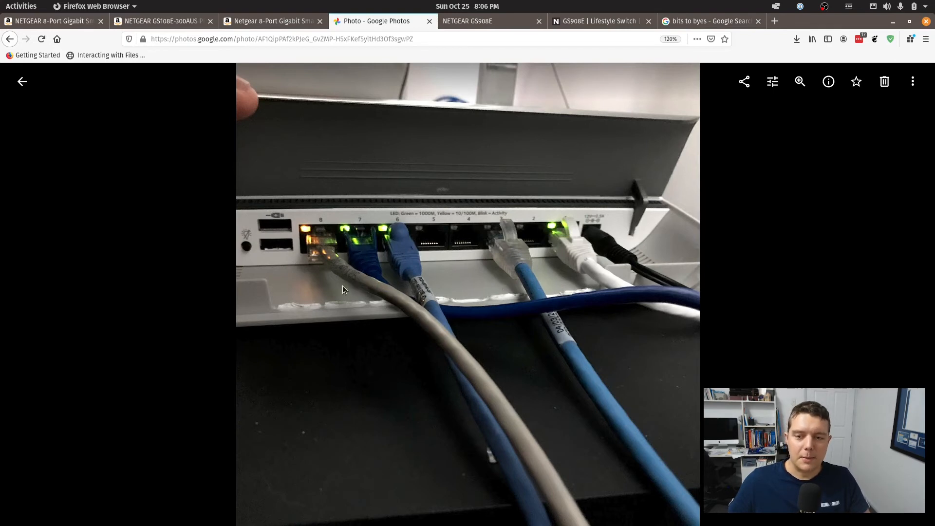
pyautogui.moveTo(540, 297)
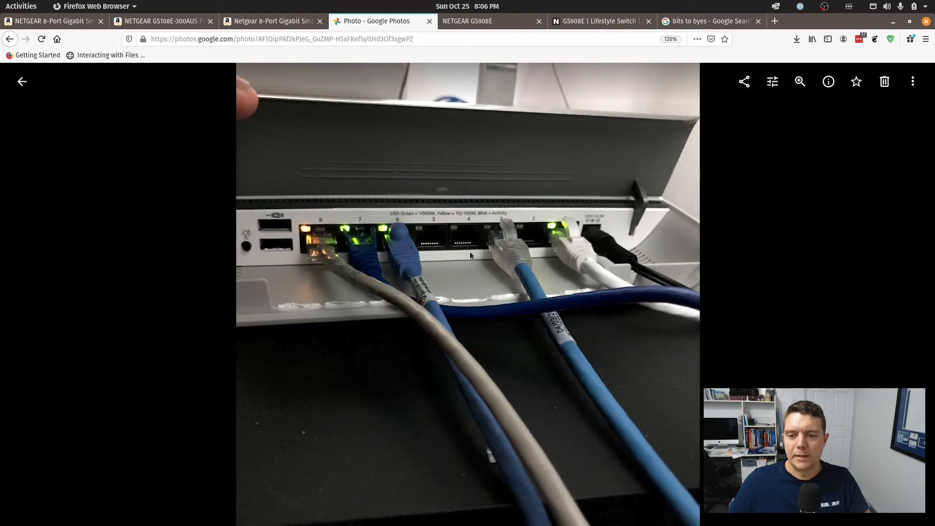
pyautogui.moveTo(539, 340)
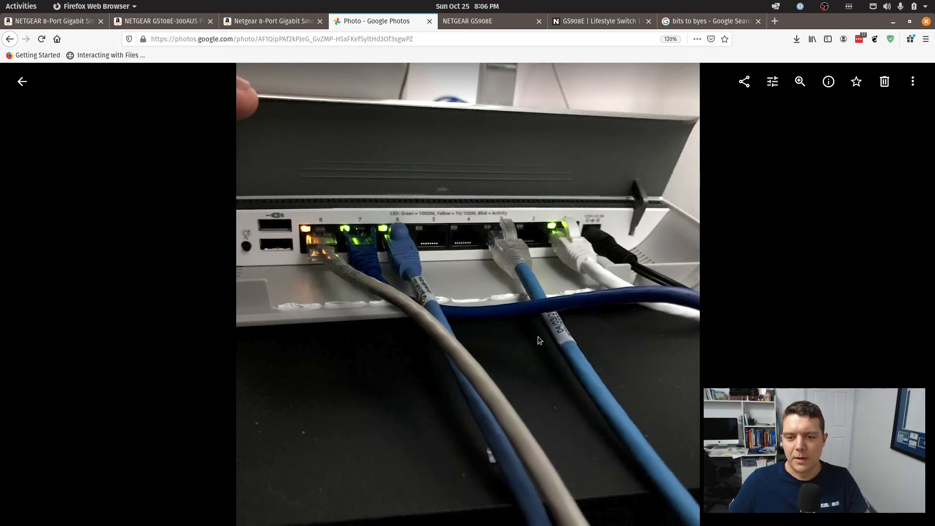
pyautogui.moveTo(514, 266)
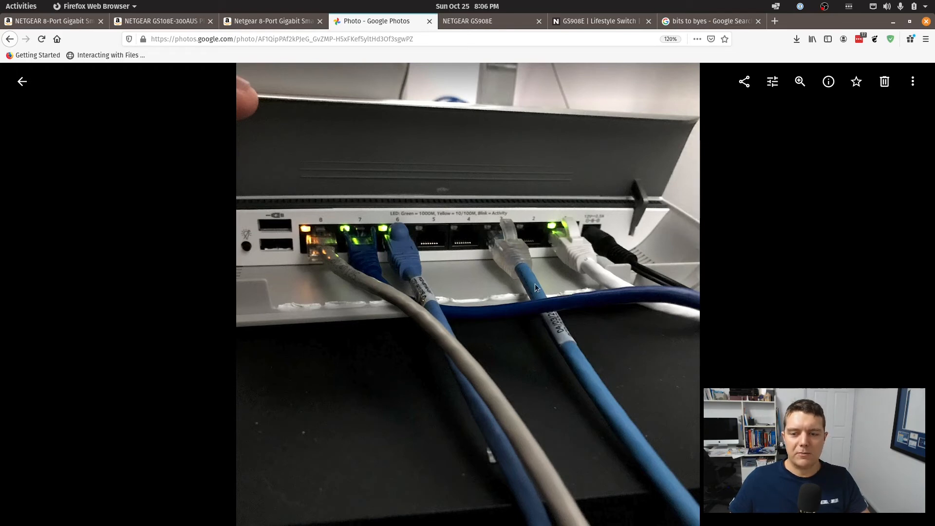
pyautogui.moveTo(533, 290)
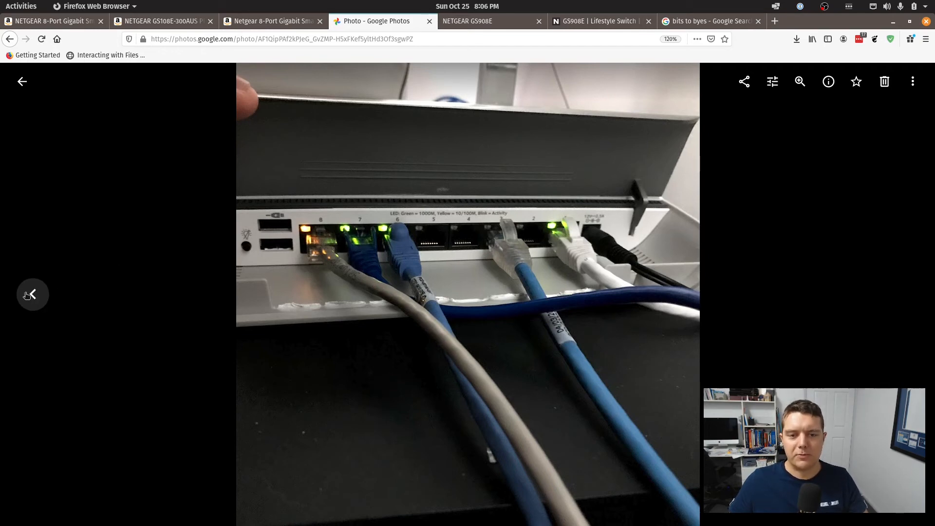
pyautogui.moveTo(290, 251)
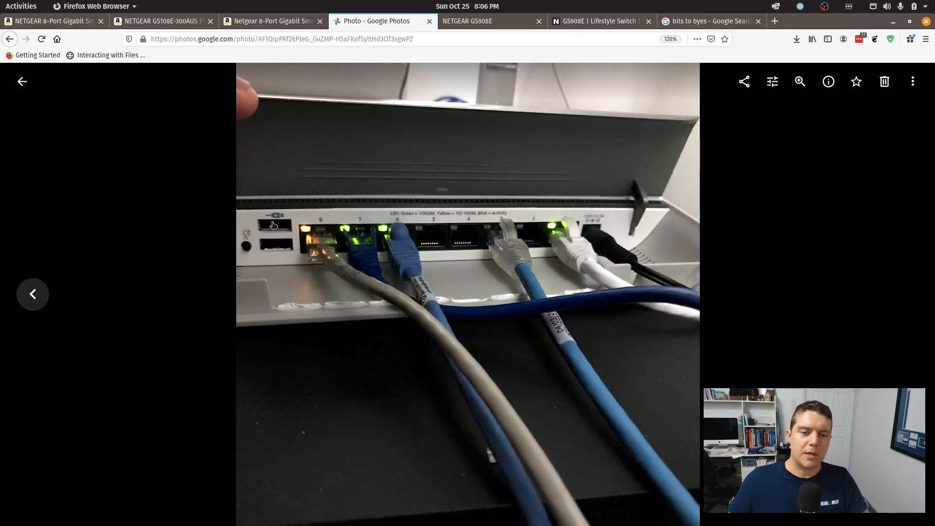
pyautogui.moveTo(281, 210)
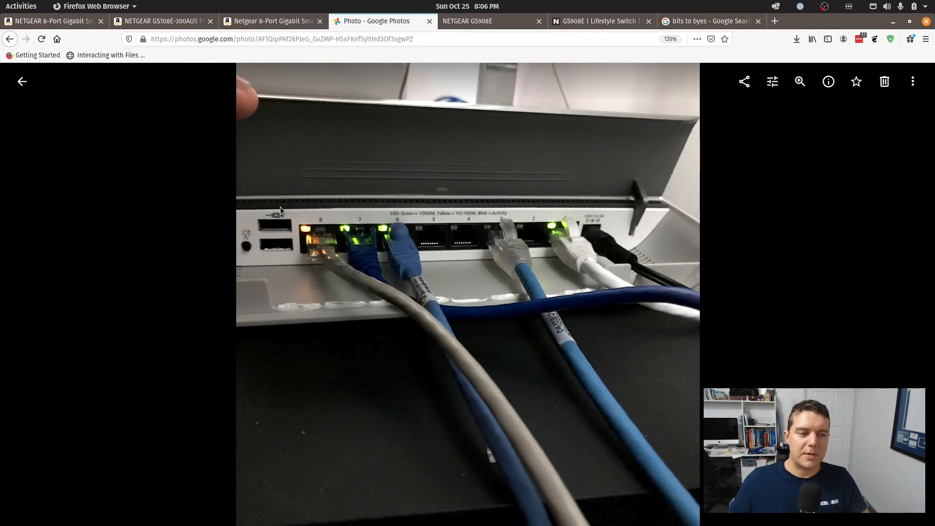
pyautogui.moveTo(281, 234)
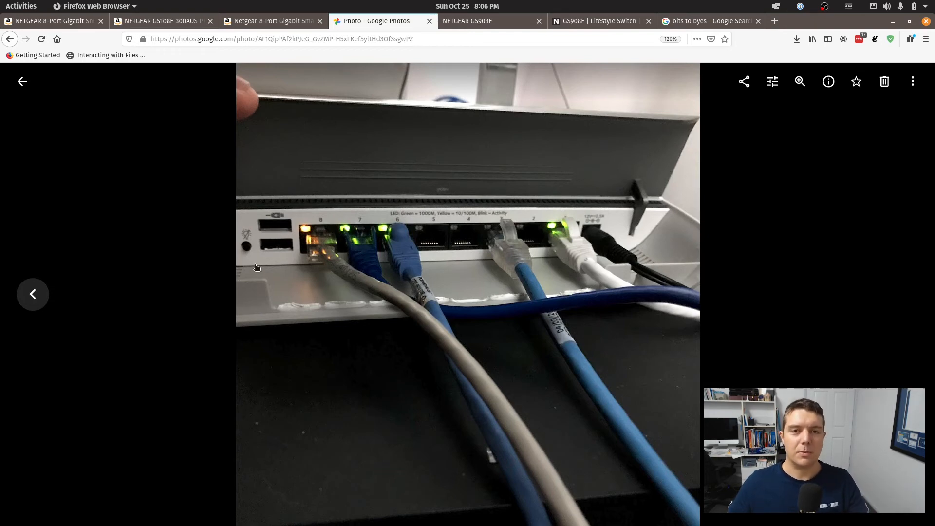
pyautogui.moveTo(250, 290)
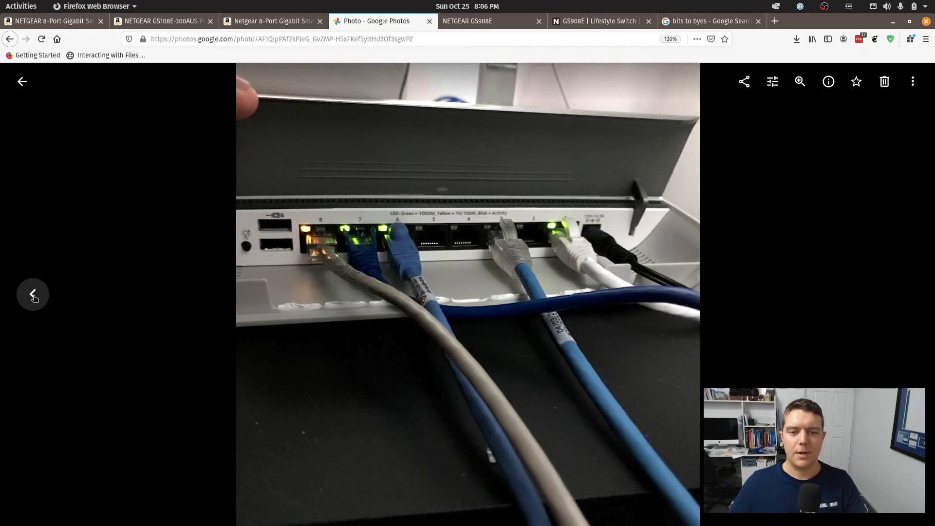
# Go back to the closed-switch photo, then switch to the Amazon GS108E listing tab.
pyautogui.click(33, 296)
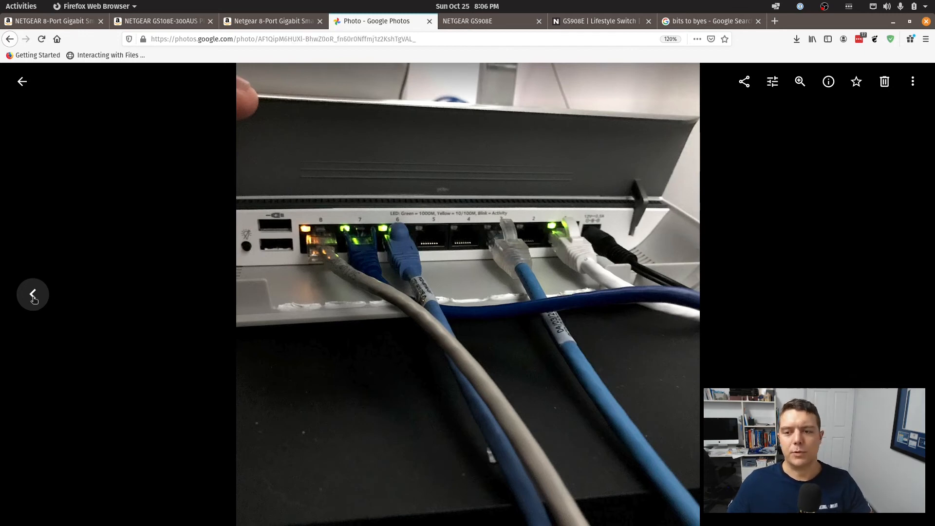
pyautogui.click(32, 295)
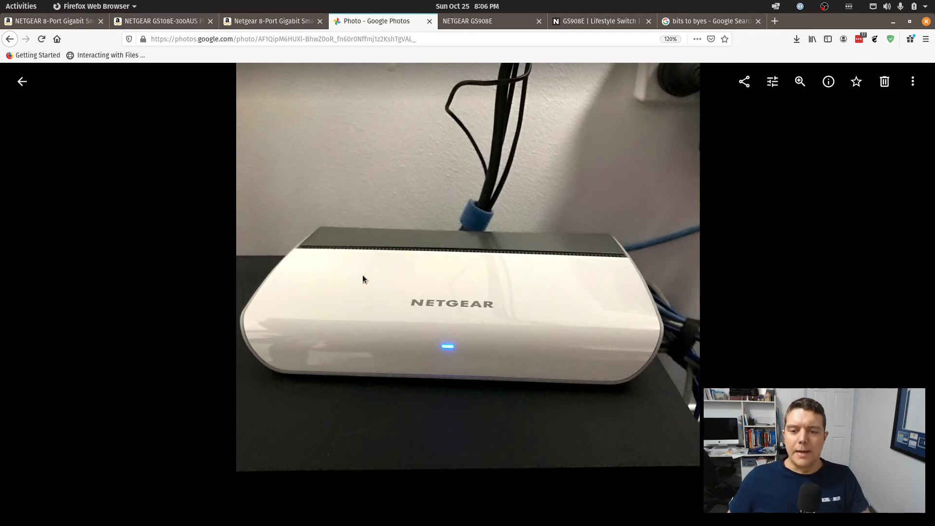
pyautogui.click(161, 21)
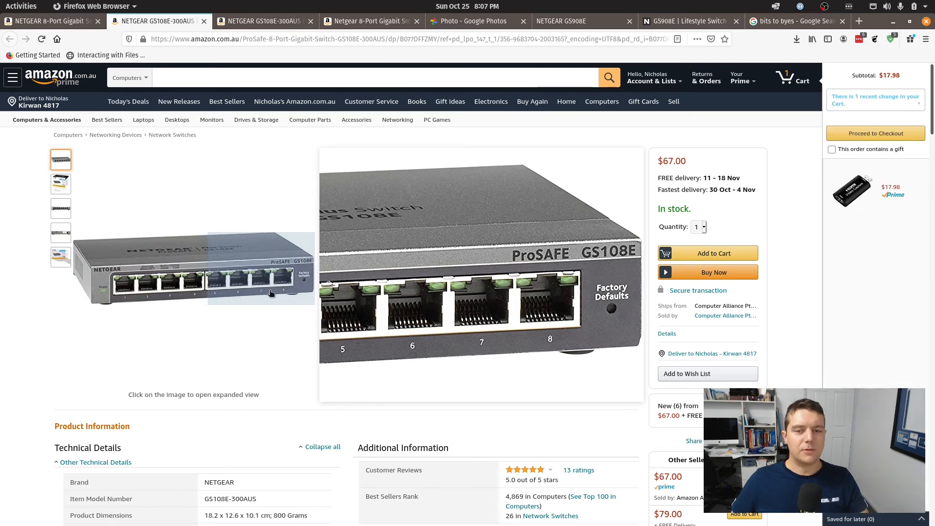
pyautogui.moveTo(173, 282)
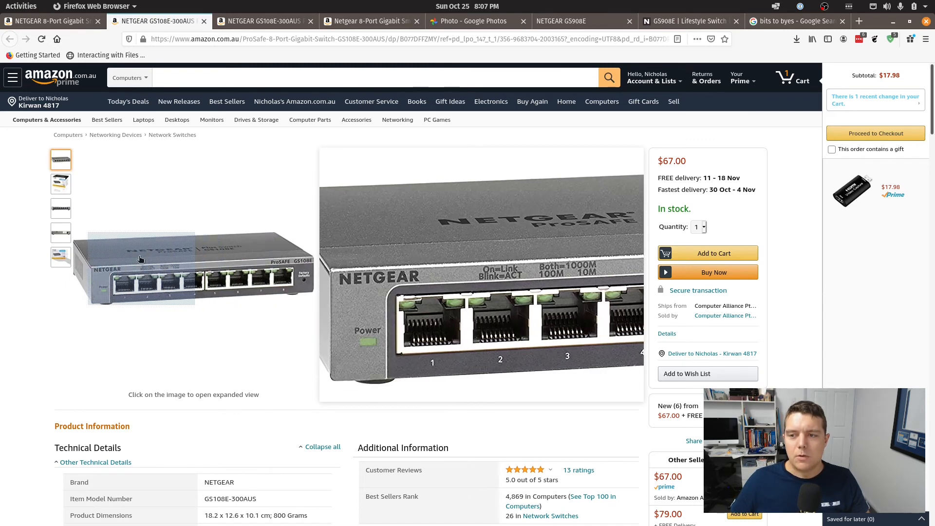
# Return from the GS108E photos to the Amazon GS908E listing at $53.99.
pyautogui.click(60, 257)
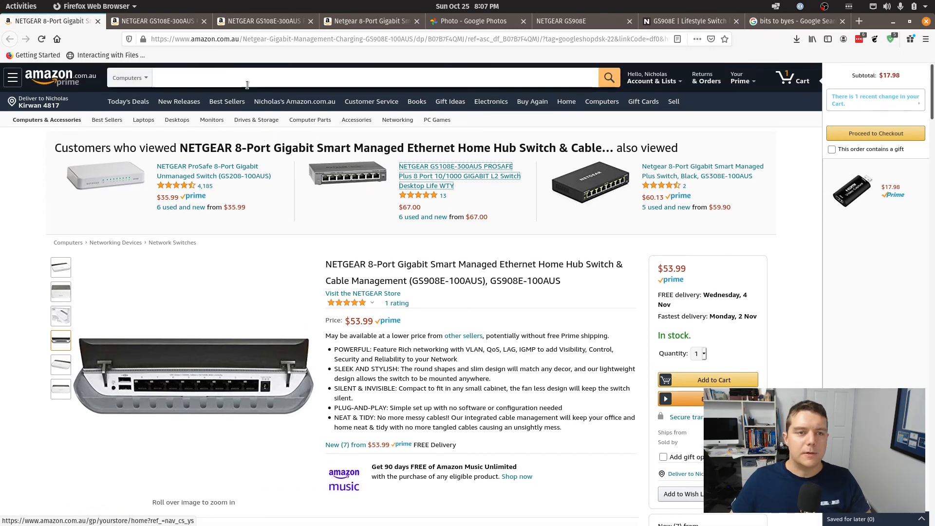
# Search Amazon for 'tp-link managed 8 port' and browse the TL-SG108E listing.
pyautogui.write('tp-link managed 8 port')
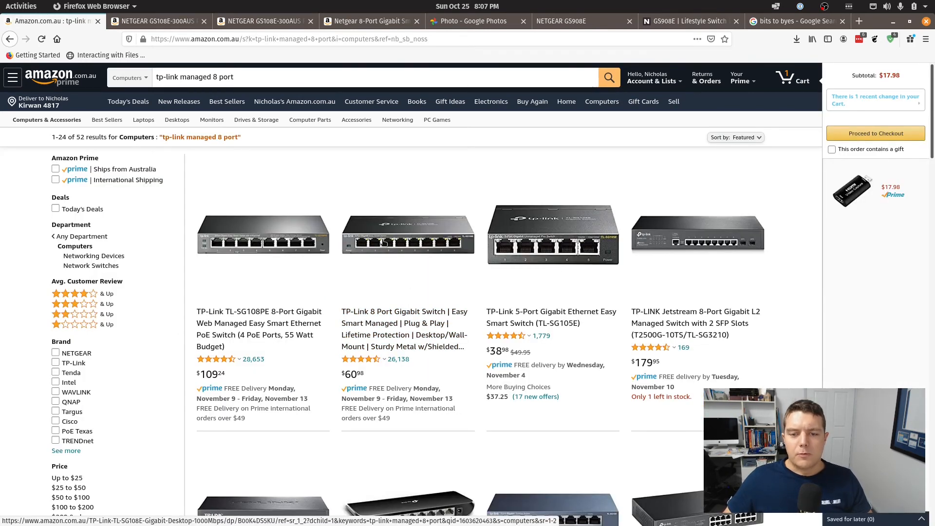
pyautogui.moveTo(393, 319)
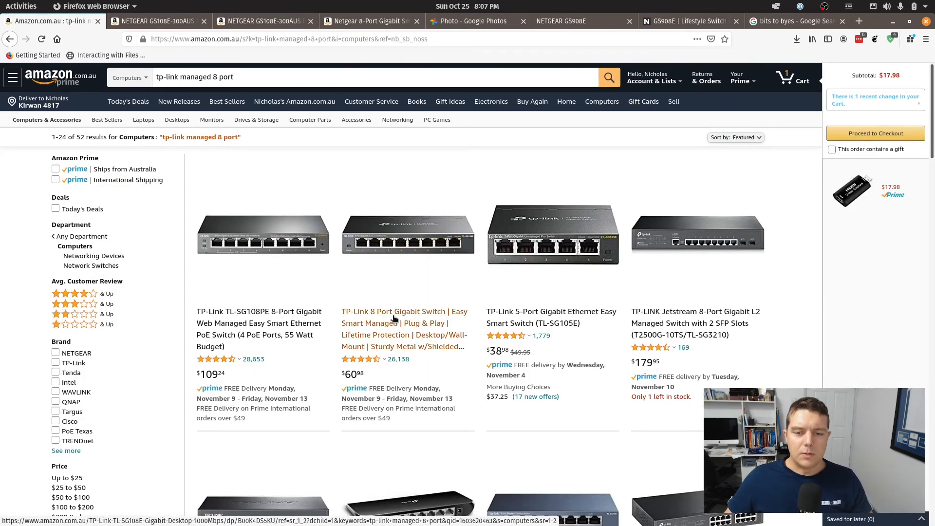
pyautogui.click(404, 322)
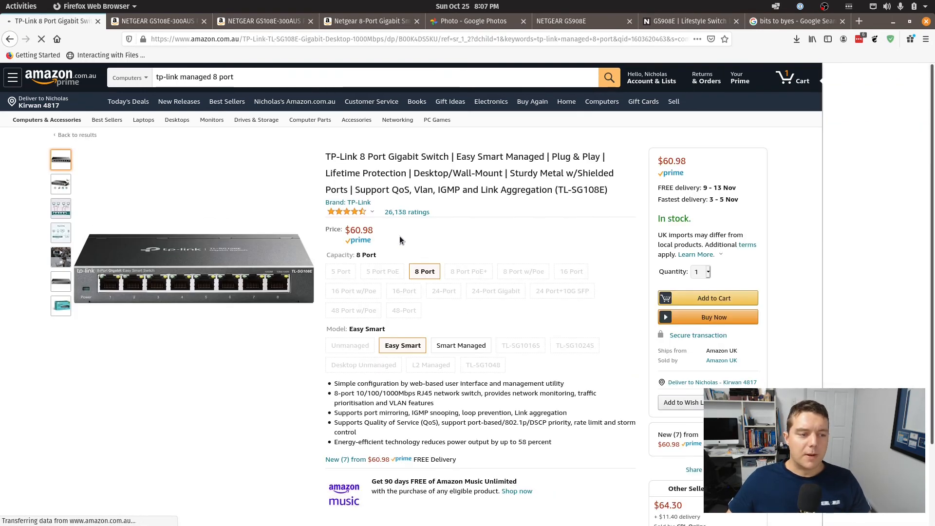
pyautogui.scroll(-3)
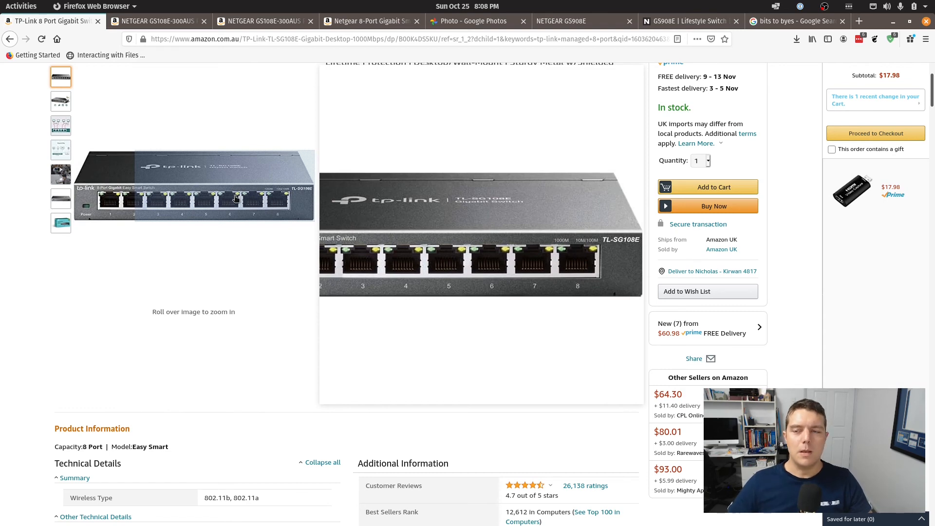
pyautogui.scroll(-3)
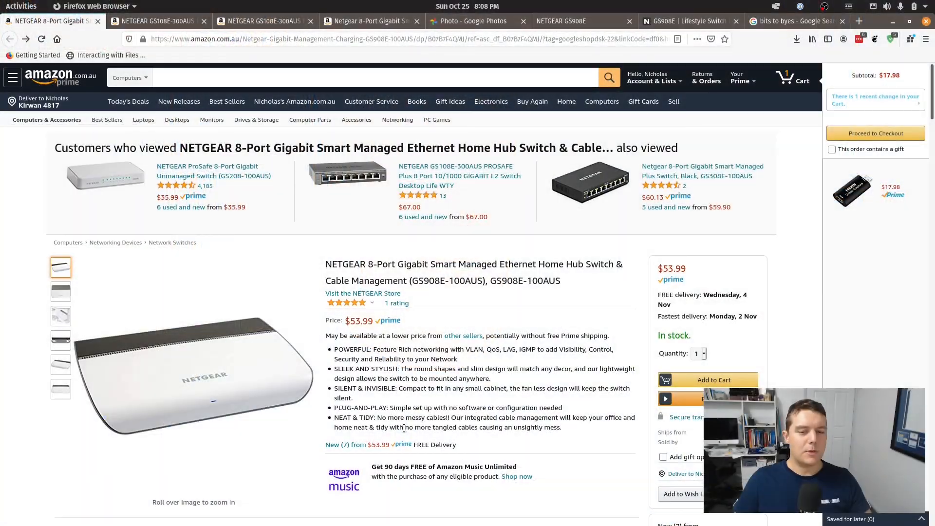
# Highlight the GS908E listing's NEAT & TIDY cable-management bullet text.
pyautogui.moveTo(387, 417); pyautogui.dragTo(483, 427)
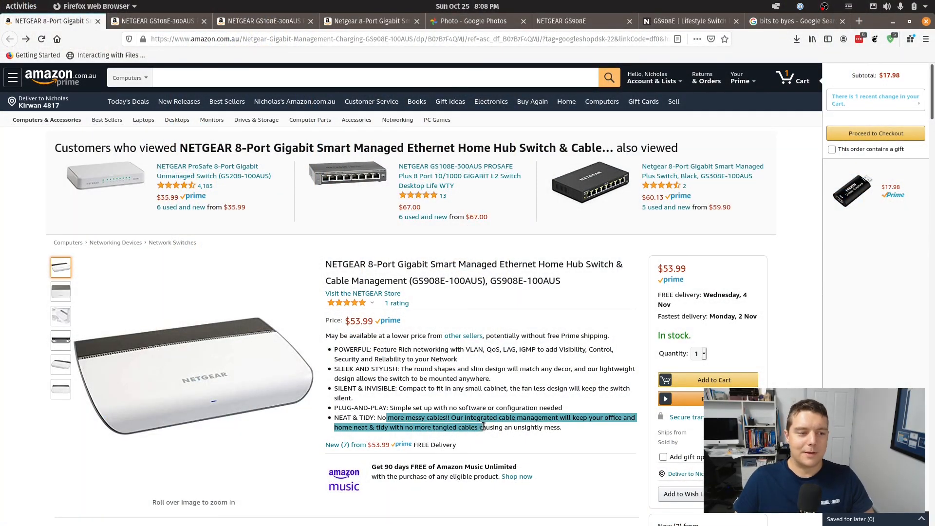